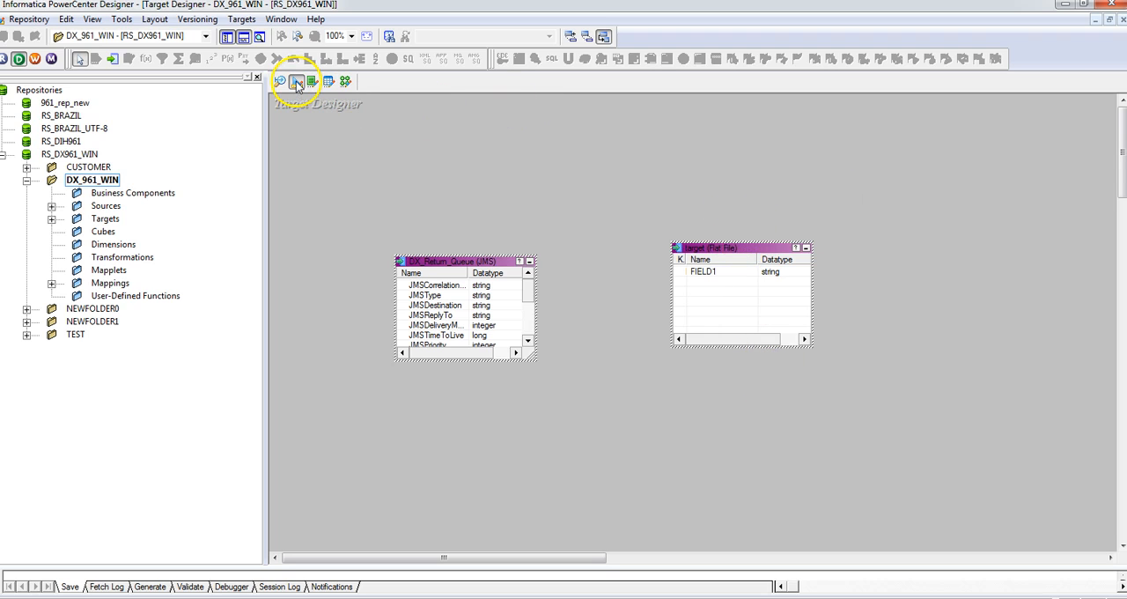
mouse_move(744, 259)
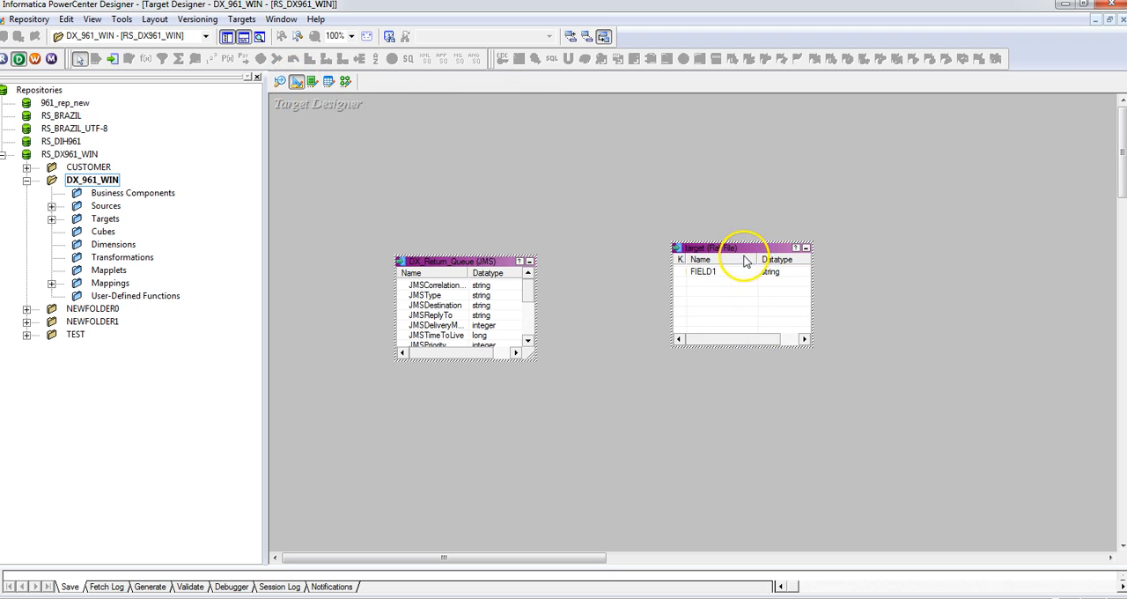
Add a FileName column beside FIELD1 in the flat-file target definition and confirm.
double_click(740, 247)
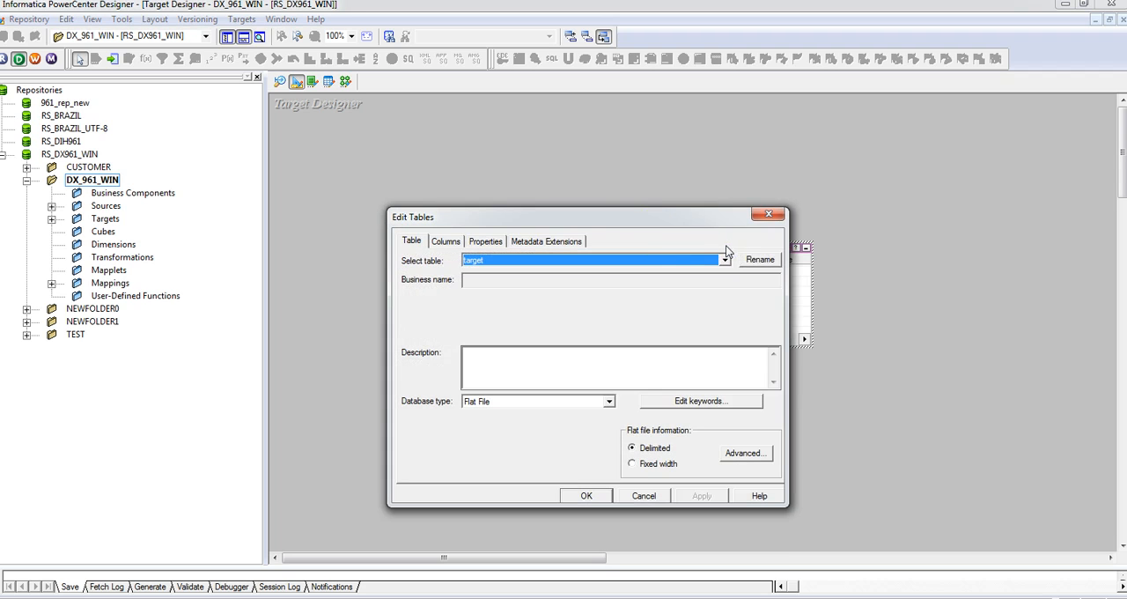
drag(588, 217, 577, 192)
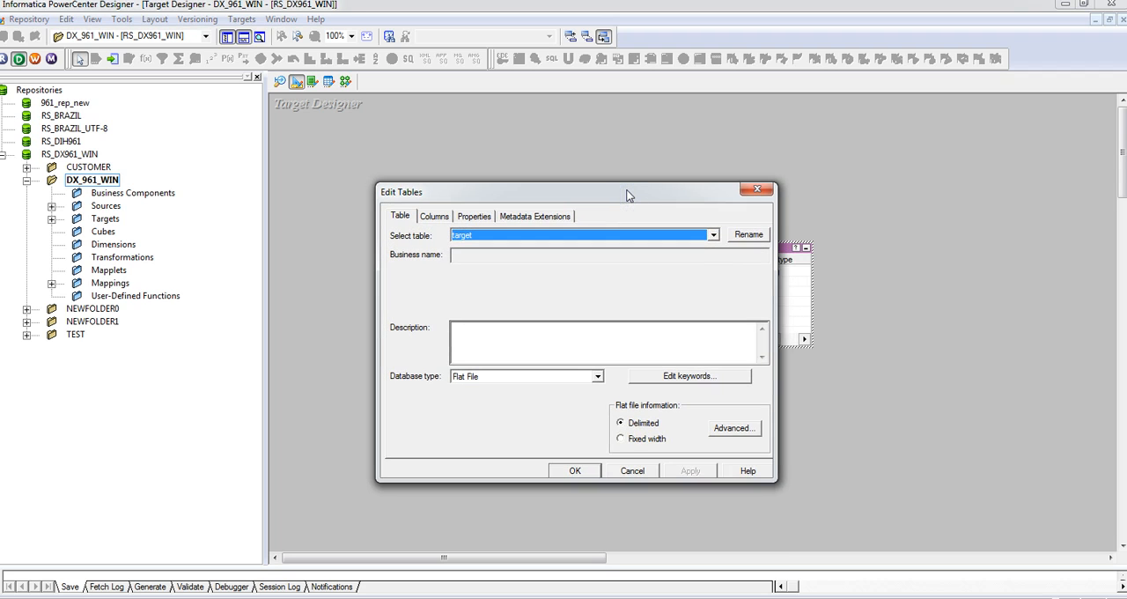
click(433, 216)
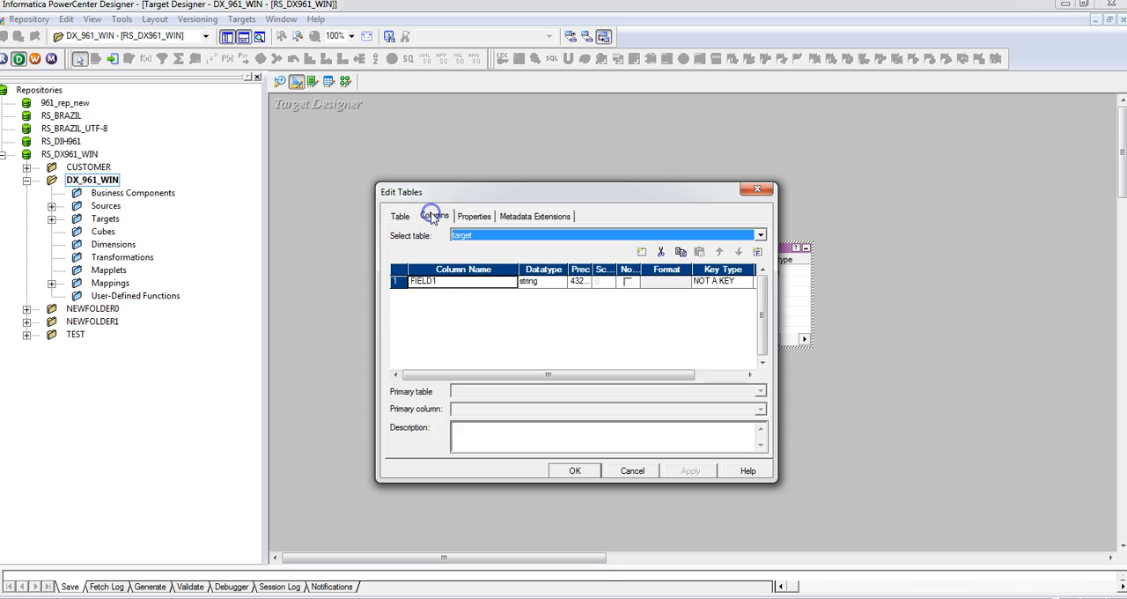
mouse_move(500, 198)
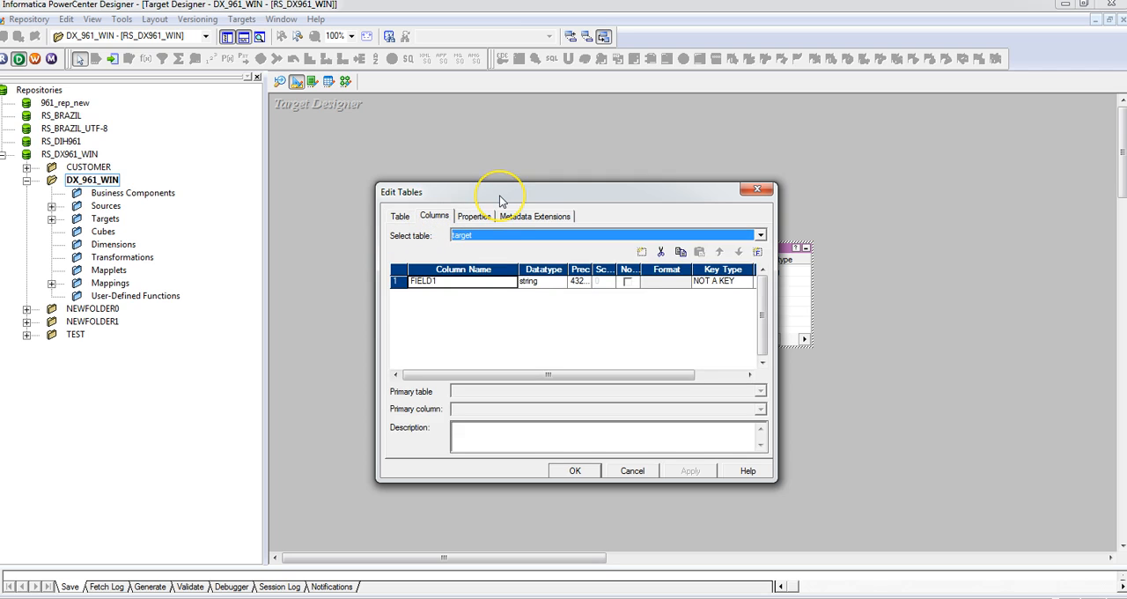
mouse_move(724, 251)
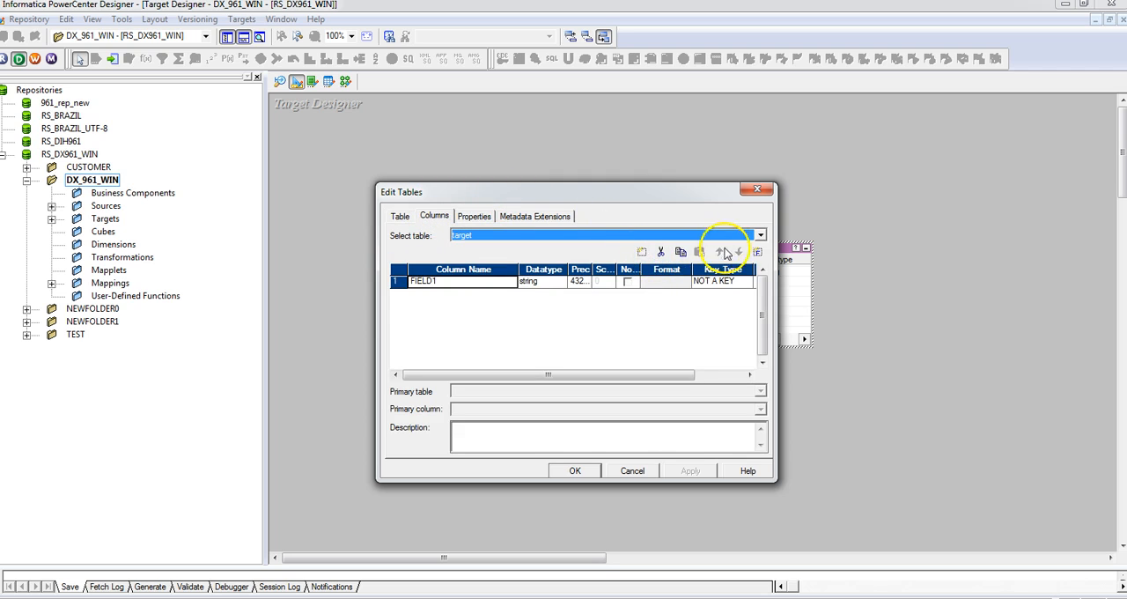
mouse_move(756, 251)
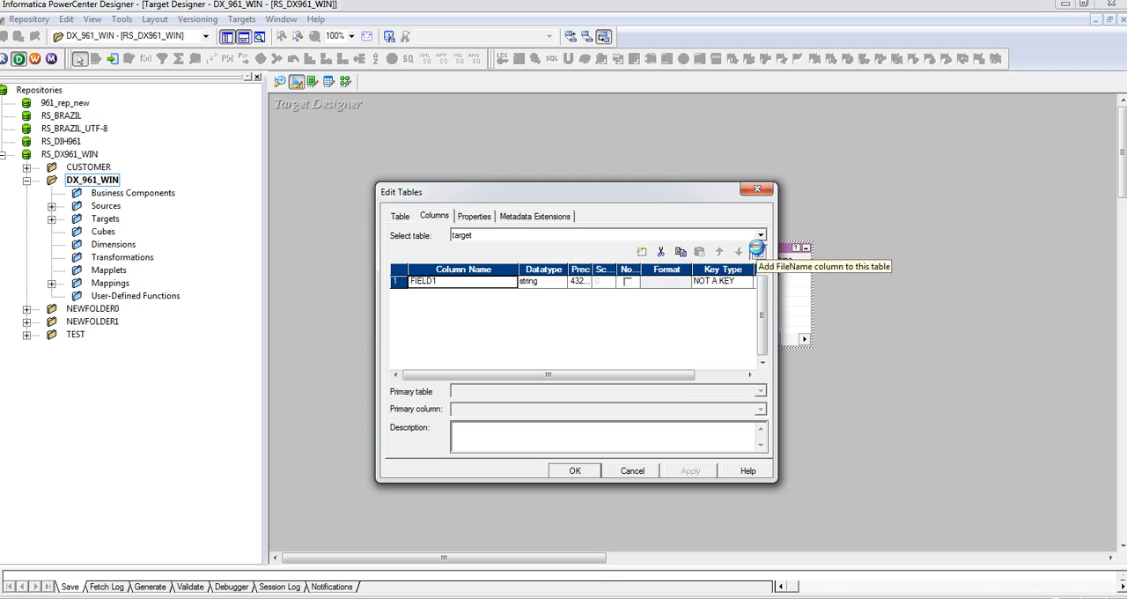
click(756, 251)
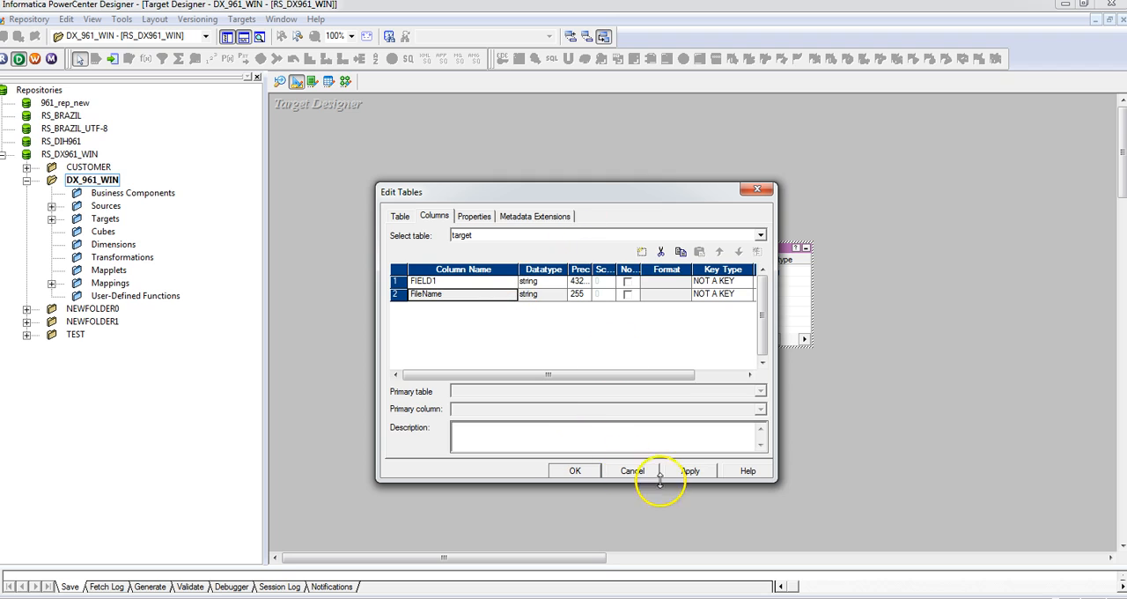
click(574, 470)
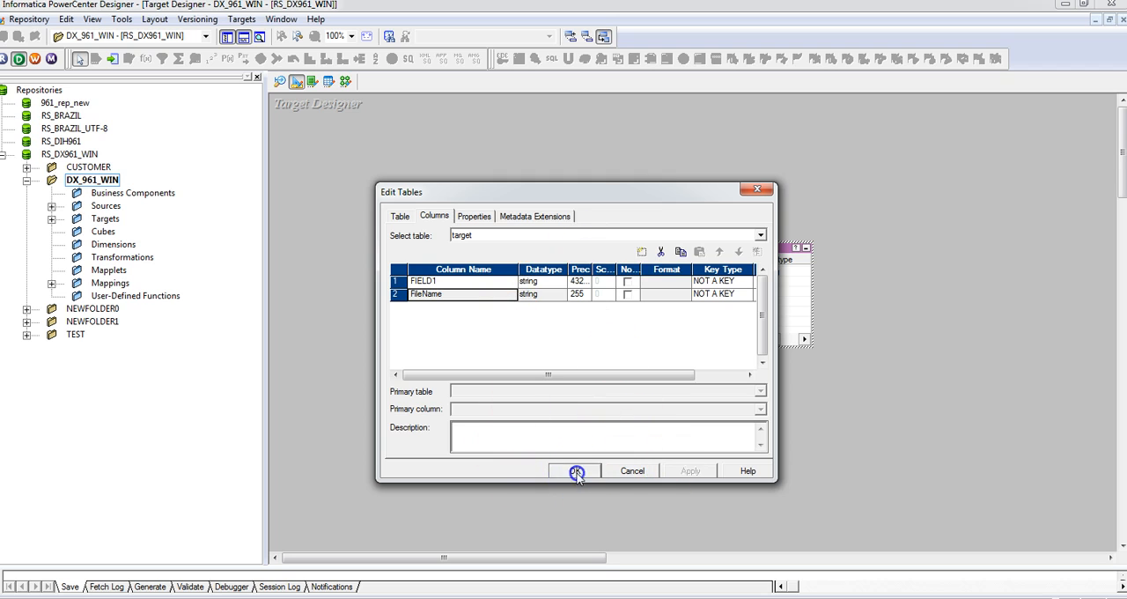
click(575, 470)
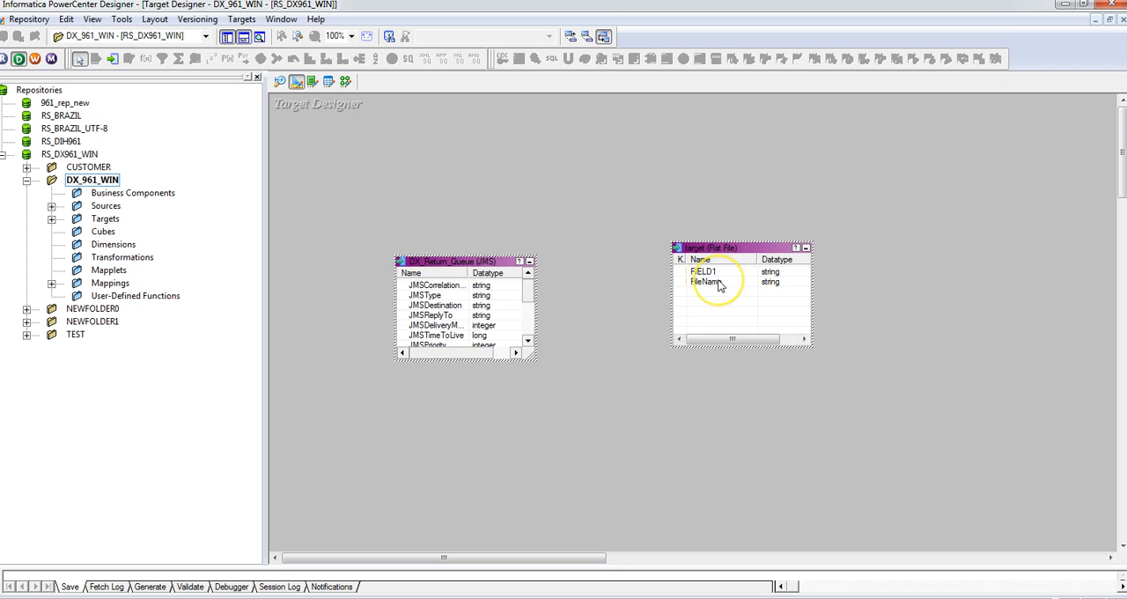
Connect SEQTRANS1's NEXTVAL output to the target's FileName port in m_TEST_SIMPLE.
click(705, 282)
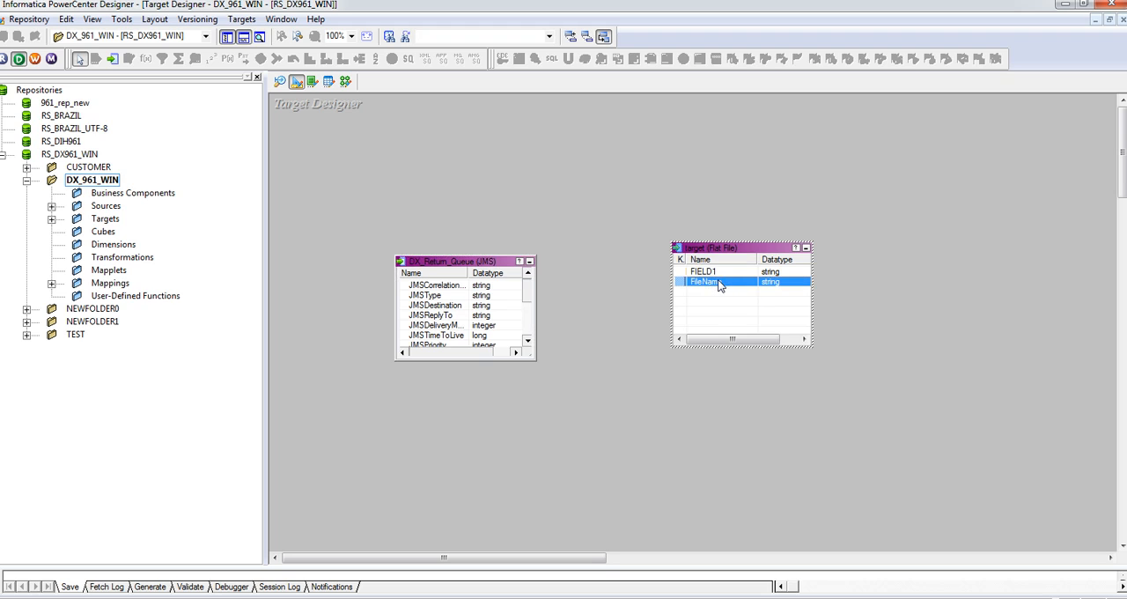
click(346, 80)
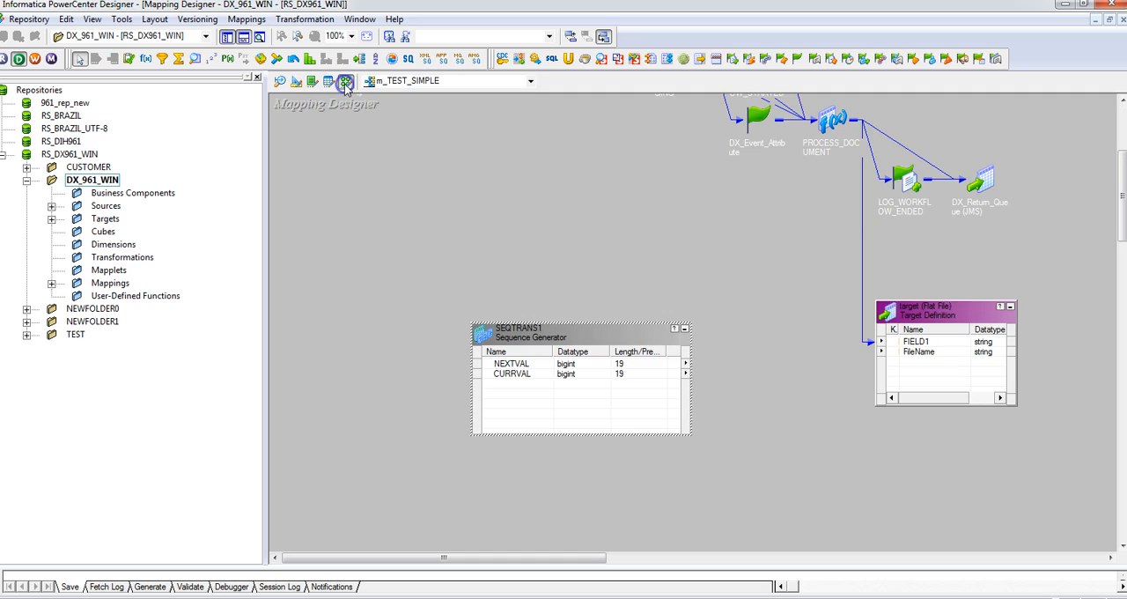
click(918, 351)
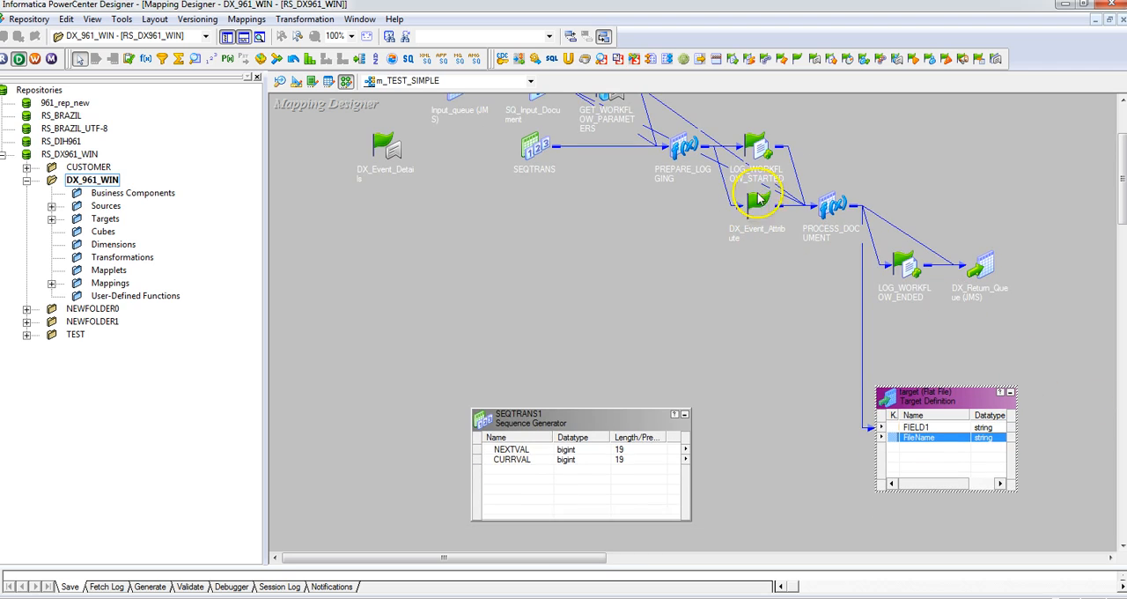
scroll(down, 3)
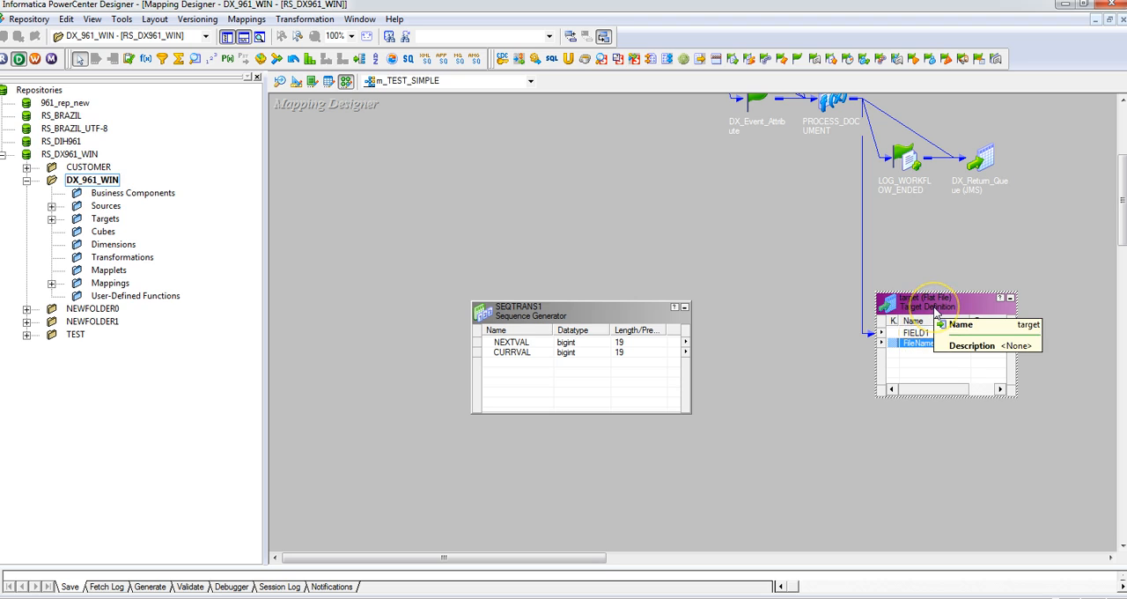
click(917, 342)
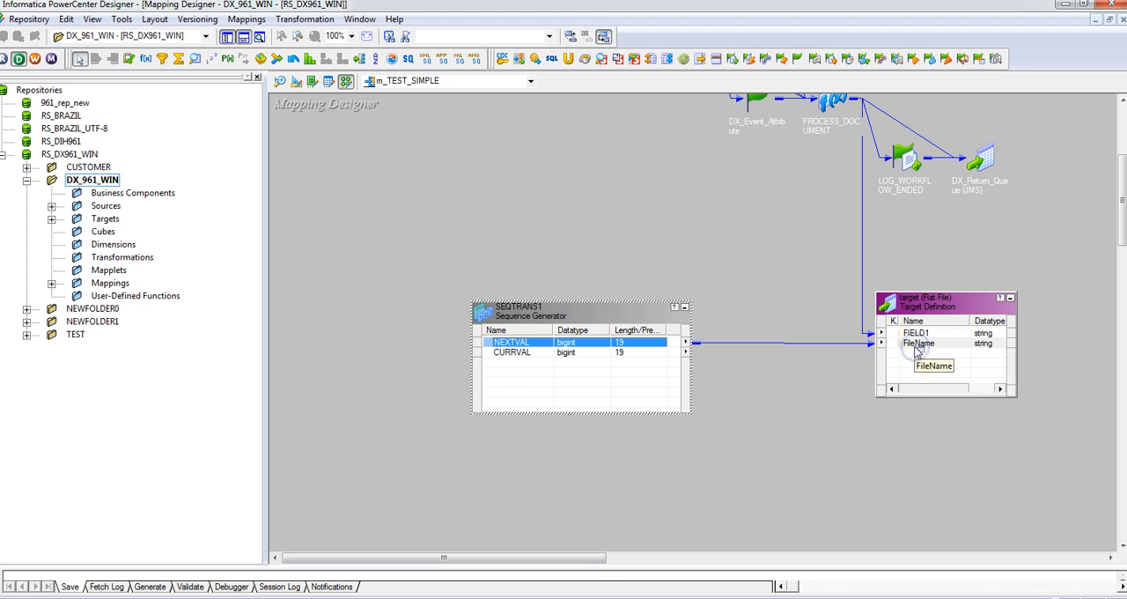
mouse_move(577, 136)
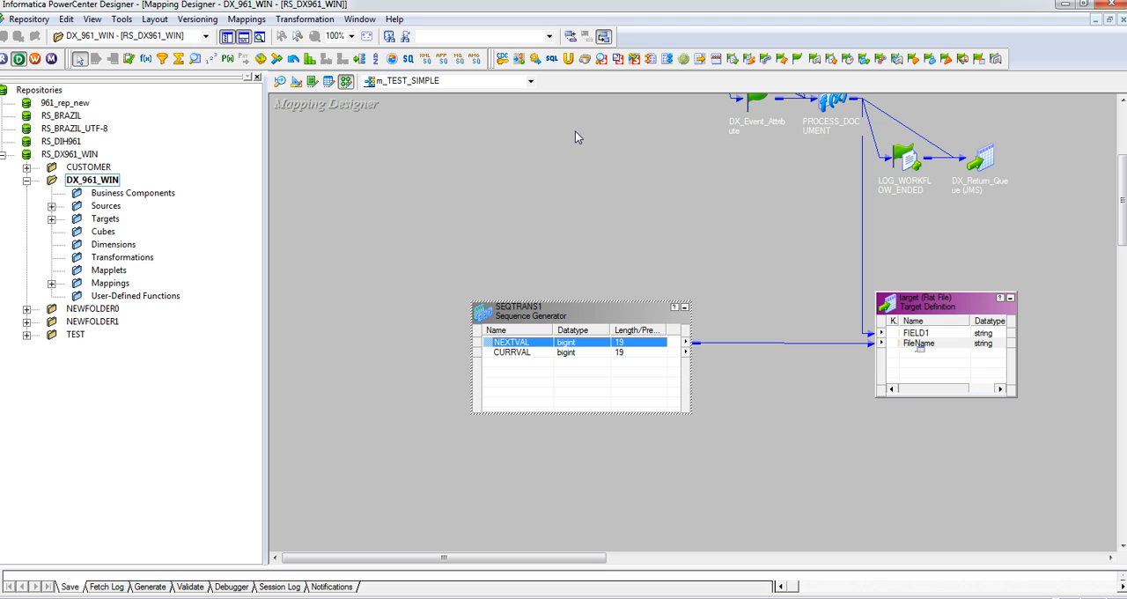
Show workflow wf_m_TEST_SIMPLE in Workflow Designer, with Start linked to s_m_TEST_SIMPLE.
drag(441, 557, 537, 556)
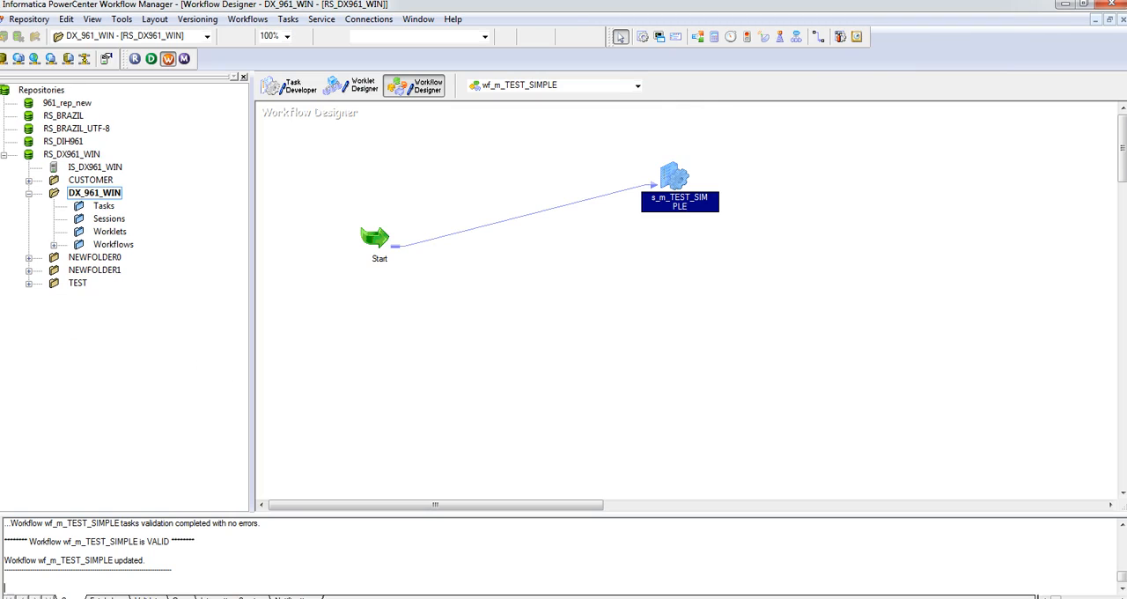
mouse_move(790, 160)
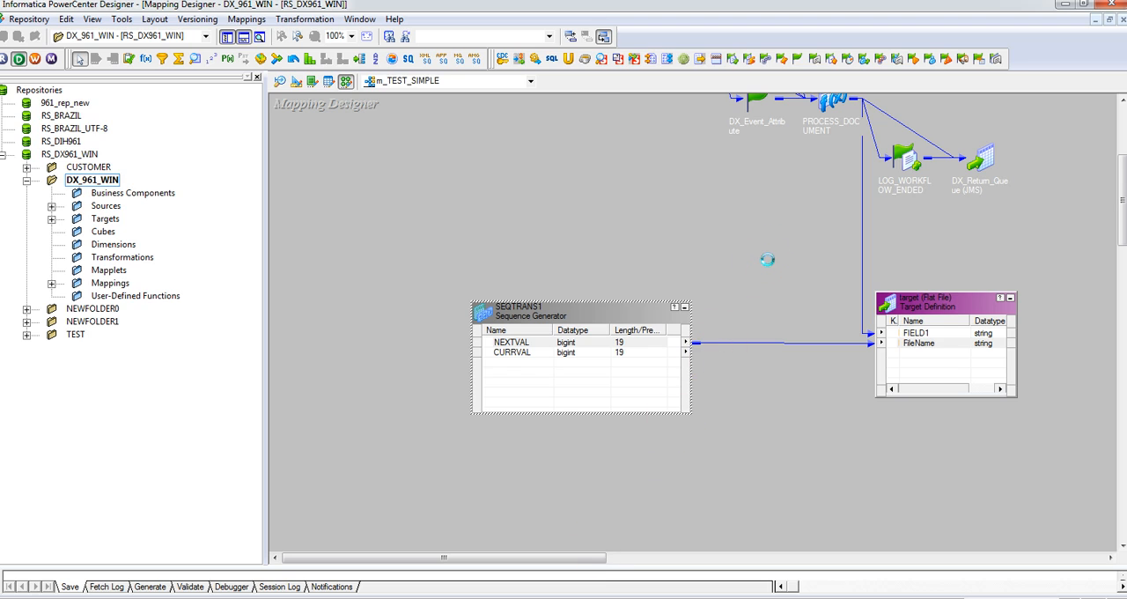
mouse_move(678, 498)
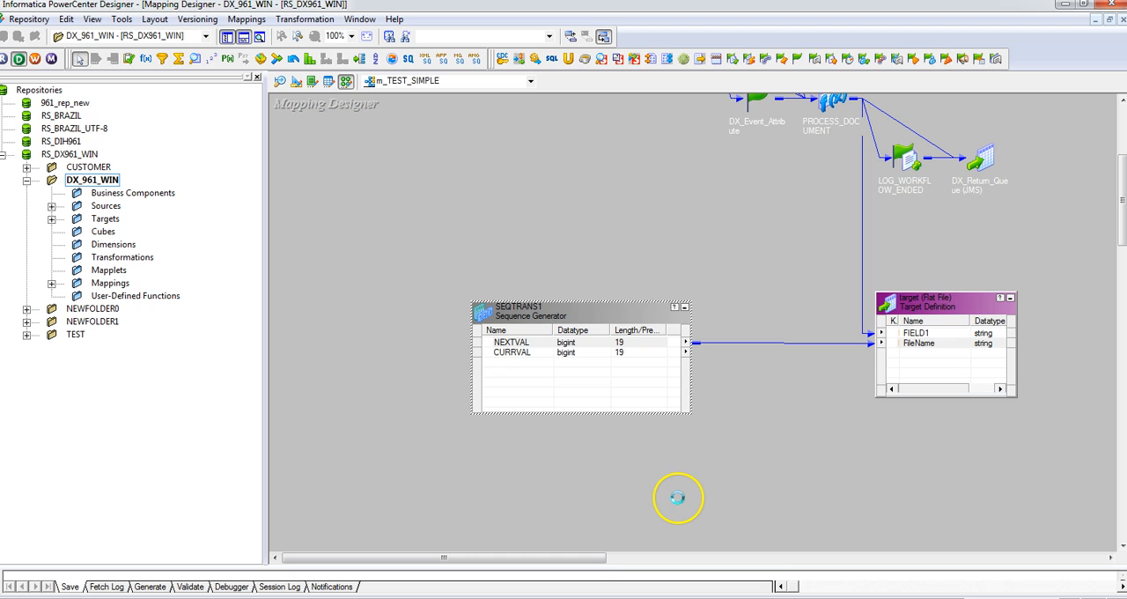
mouse_move(660, 540)
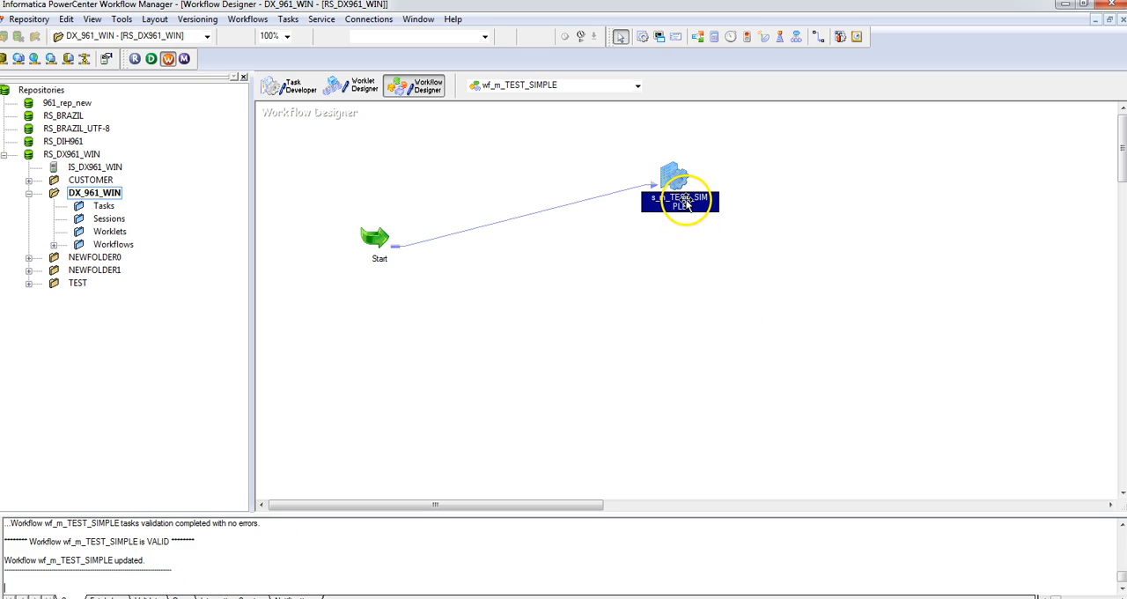
Give session s_m_TEST_SIMPLE commit type Source and commit interval 1.
double_click(679, 200)
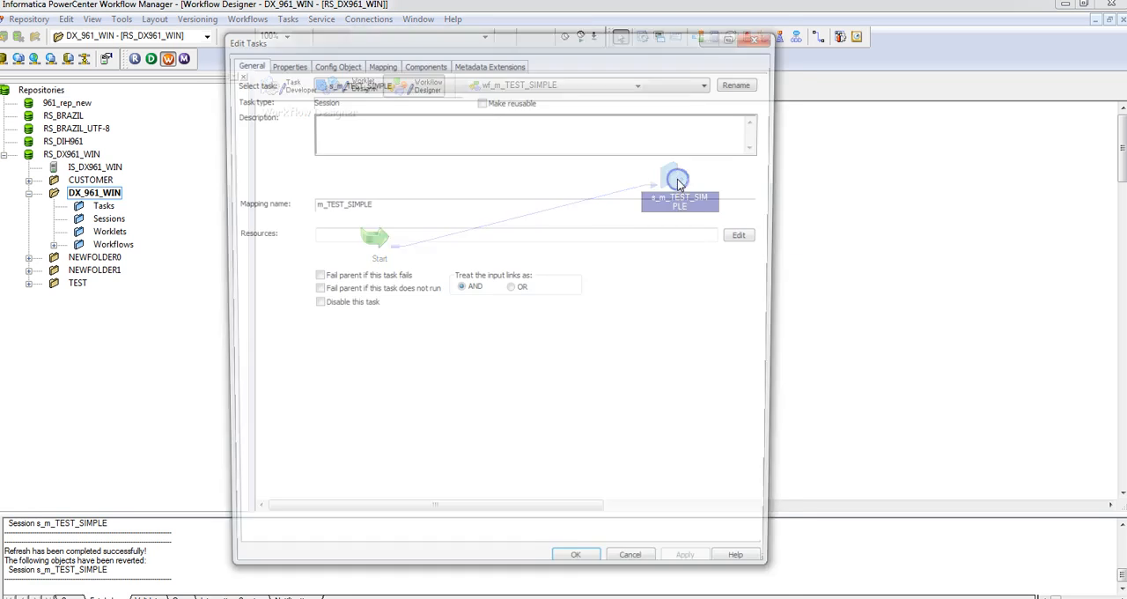
click(333, 63)
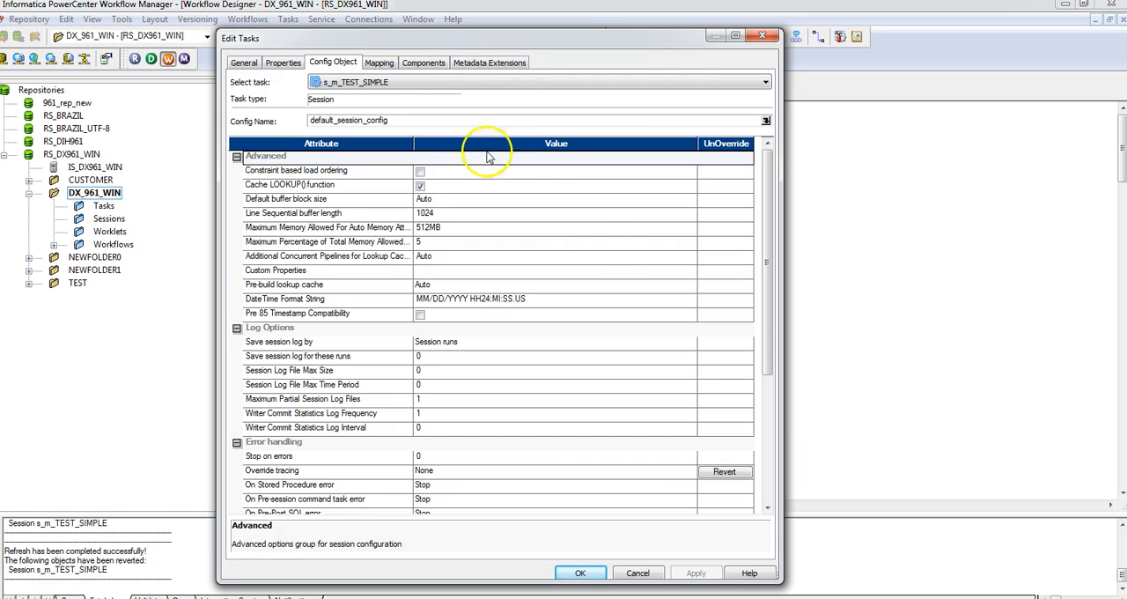
mouse_move(347, 203)
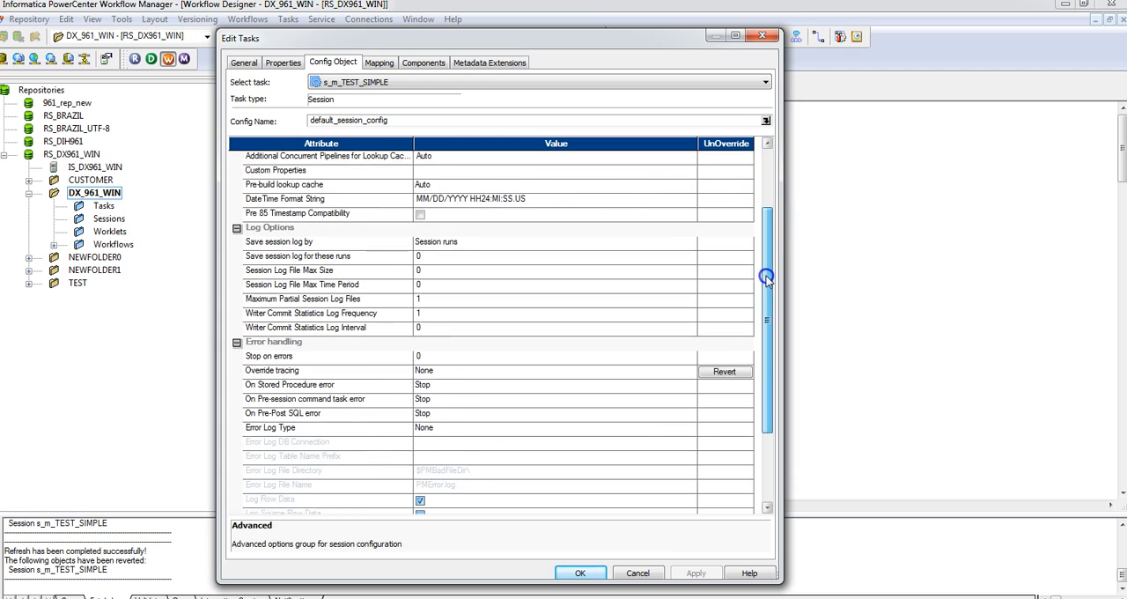
scroll(down, 3)
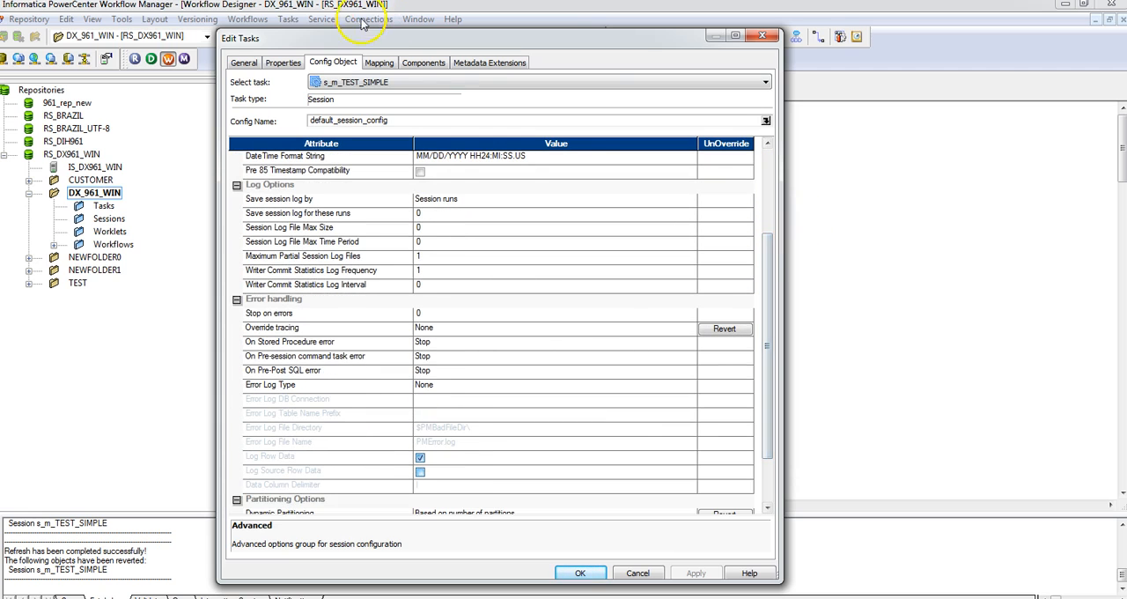
click(282, 61)
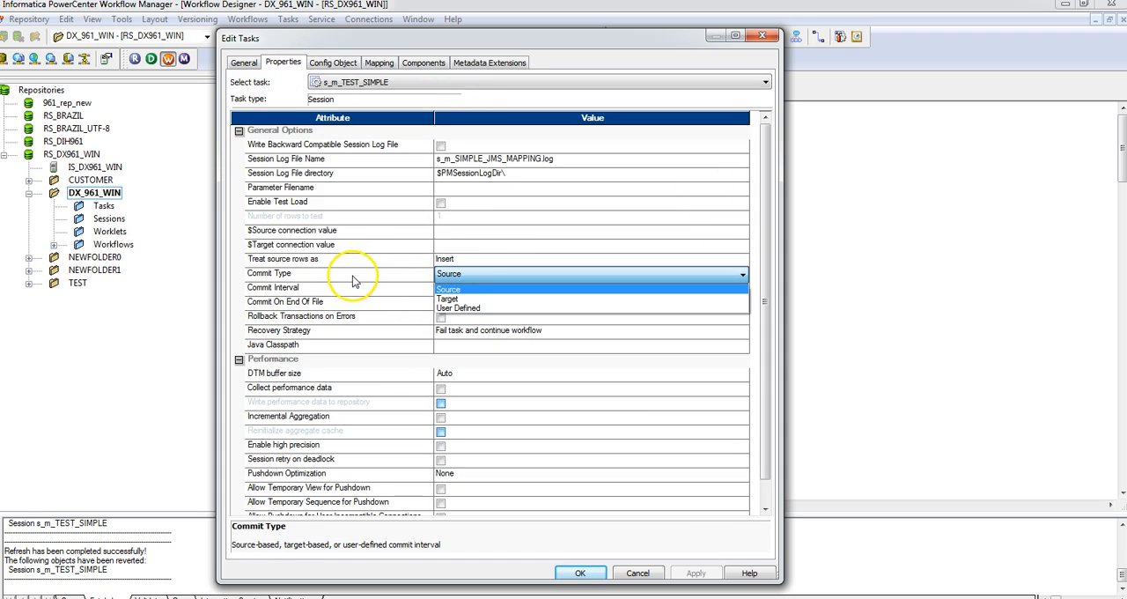
click(448, 289)
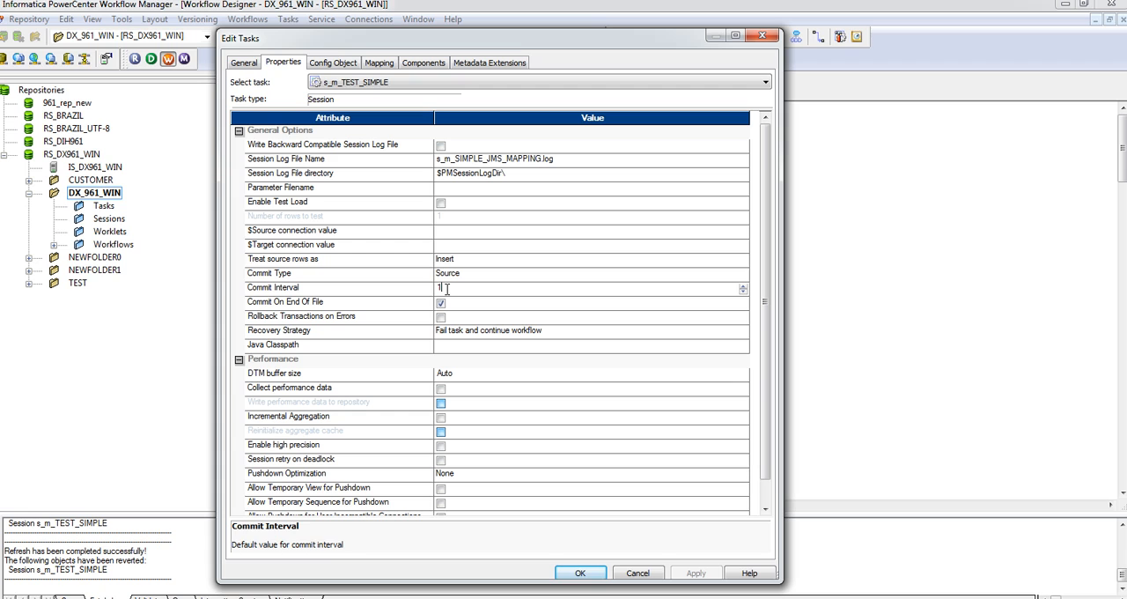
mouse_move(378, 63)
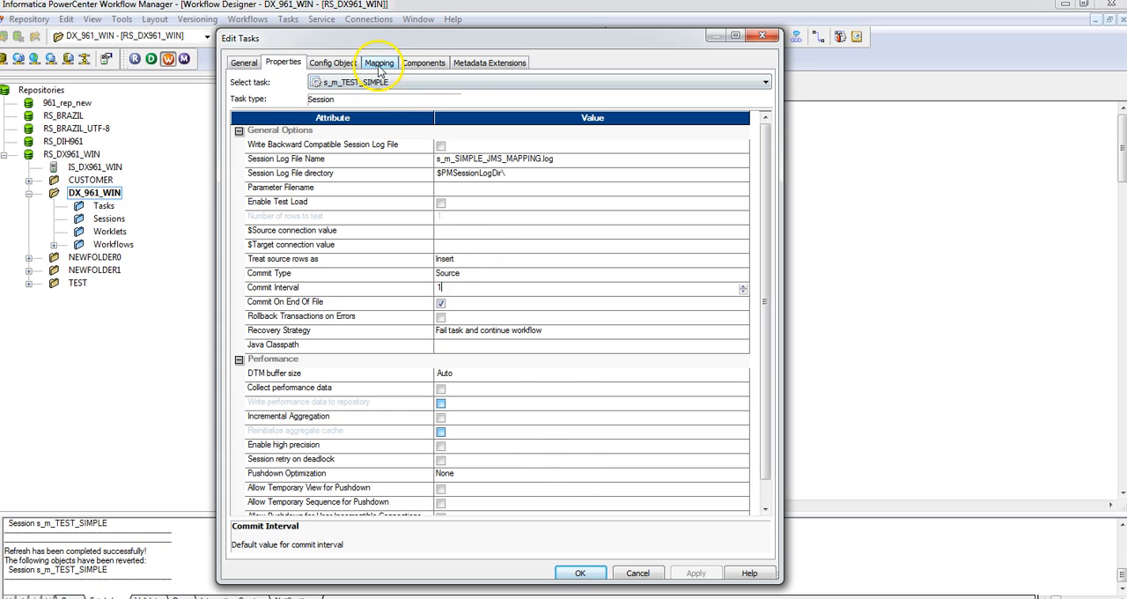
Review SQ_Input_Document's JMS reader properties, confirming Idle Time 20 and Message Count -1.
click(379, 61)
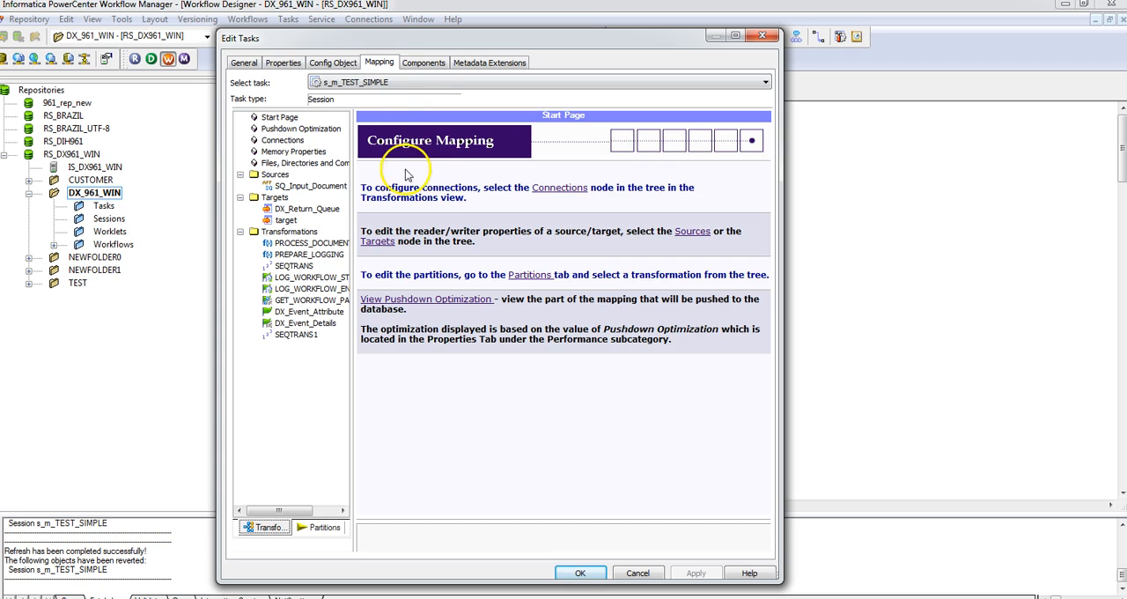
click(283, 219)
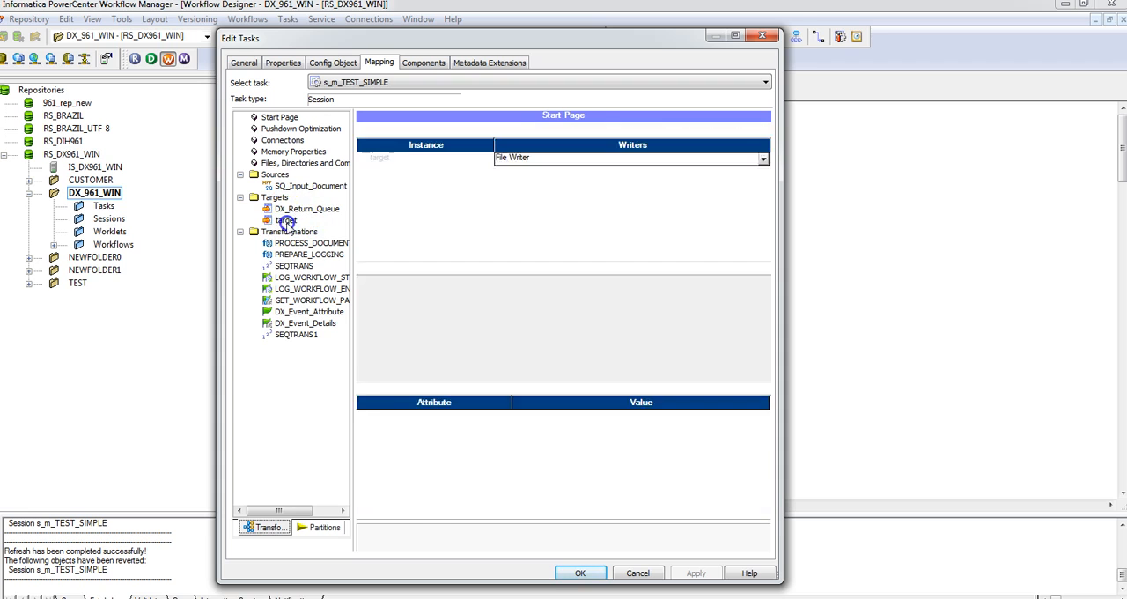
click(311, 184)
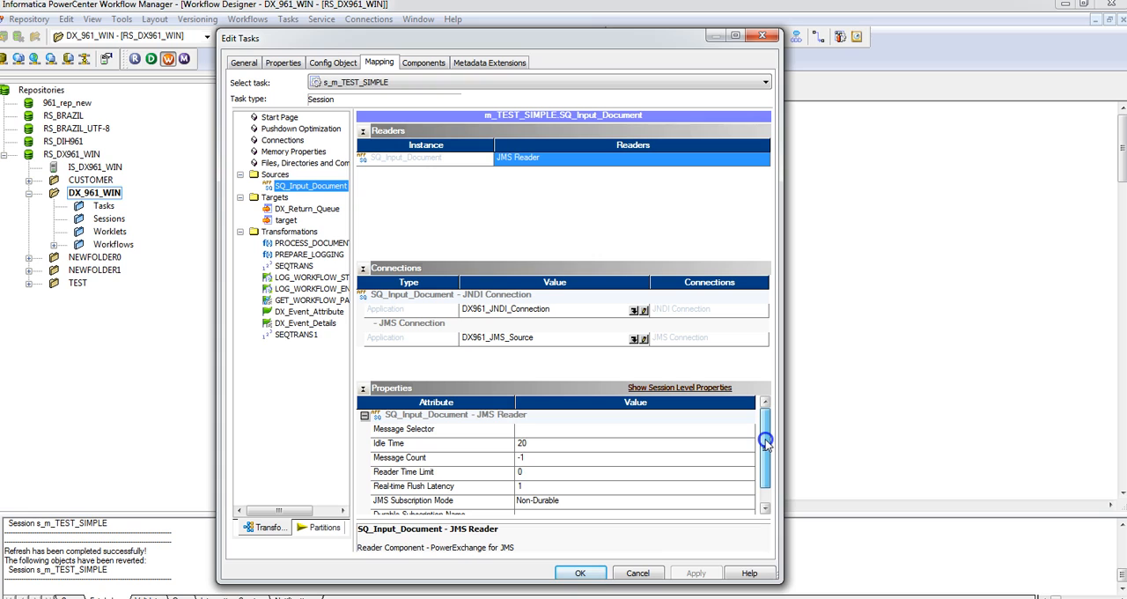
scroll(down, 3)
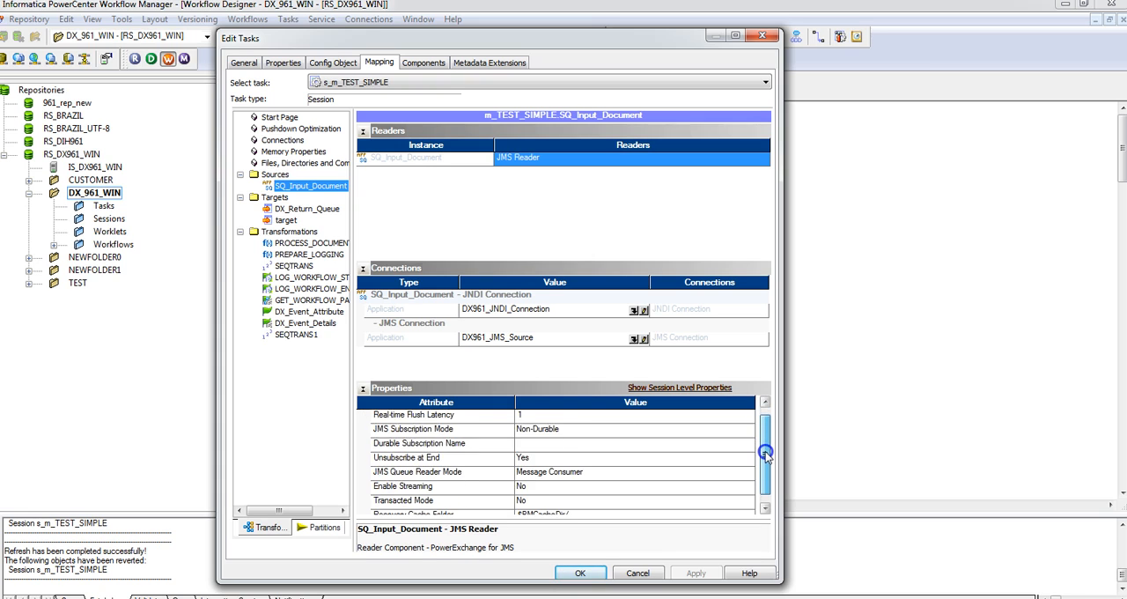
scroll(up, 3)
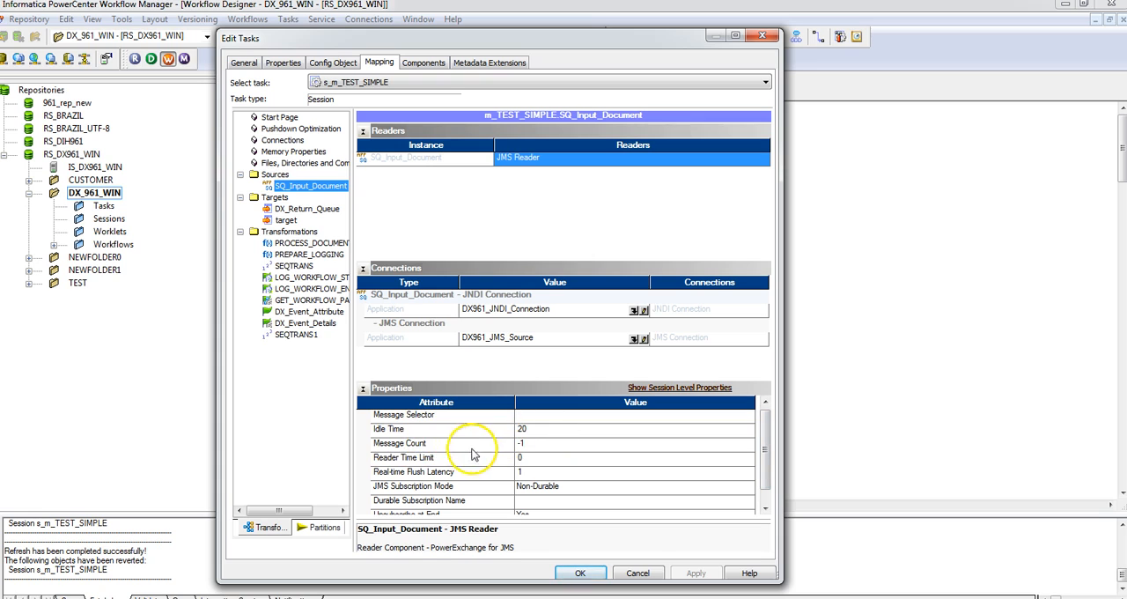
mouse_move(447, 474)
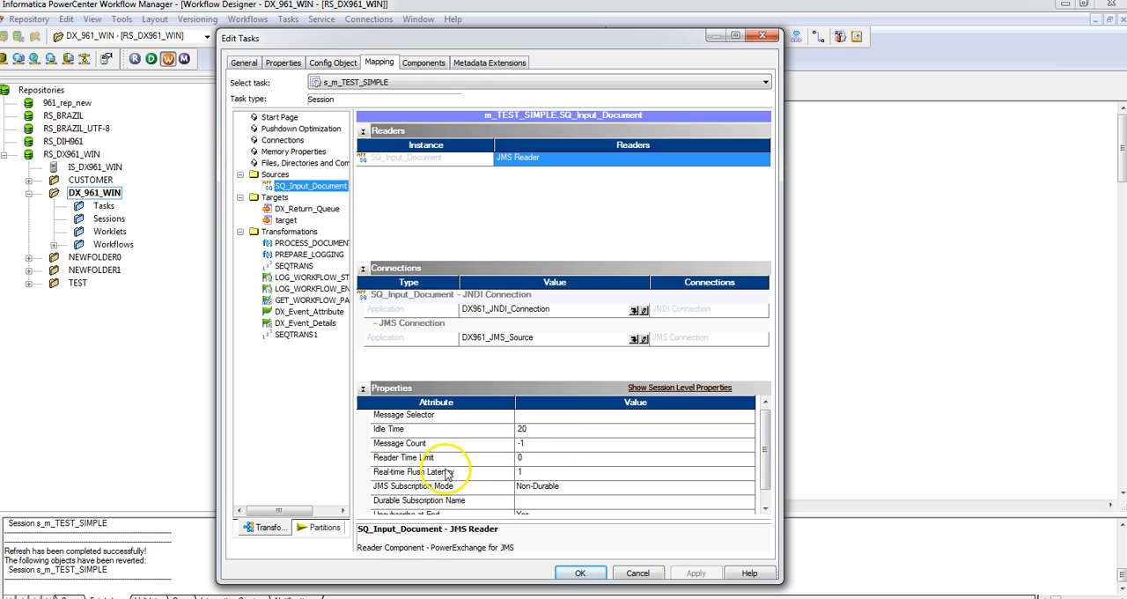
click(440, 429)
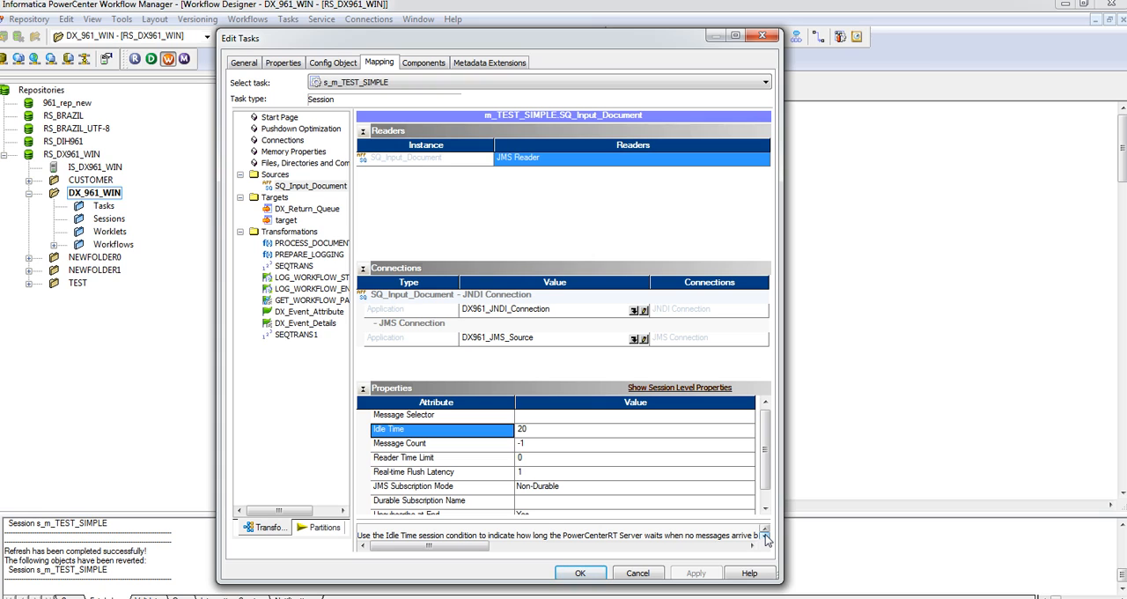
drag(432, 546, 493, 546)
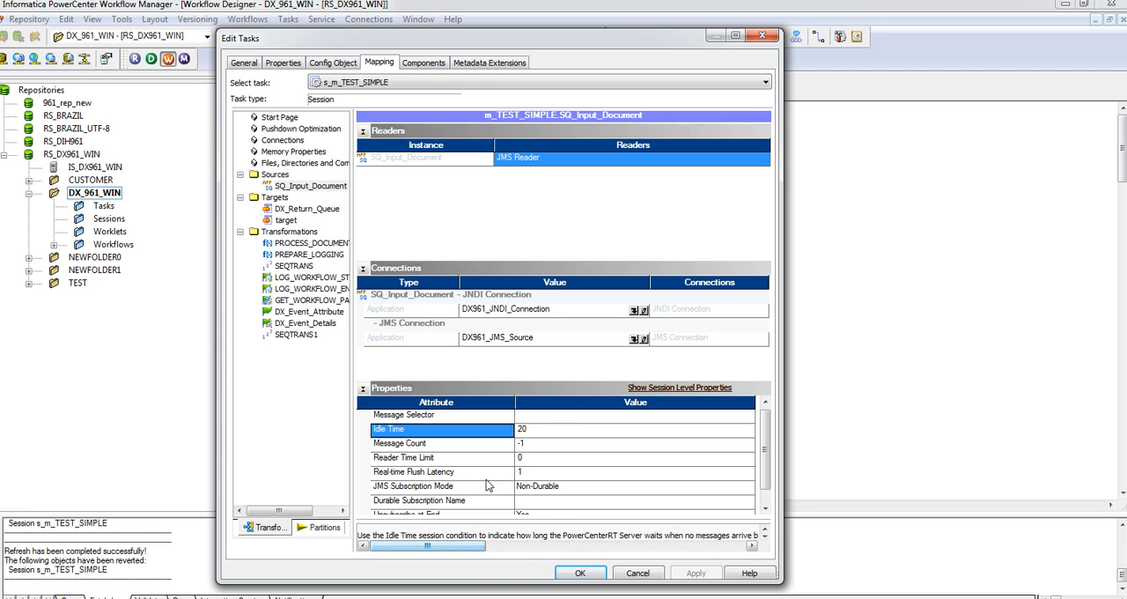
mouse_move(537, 457)
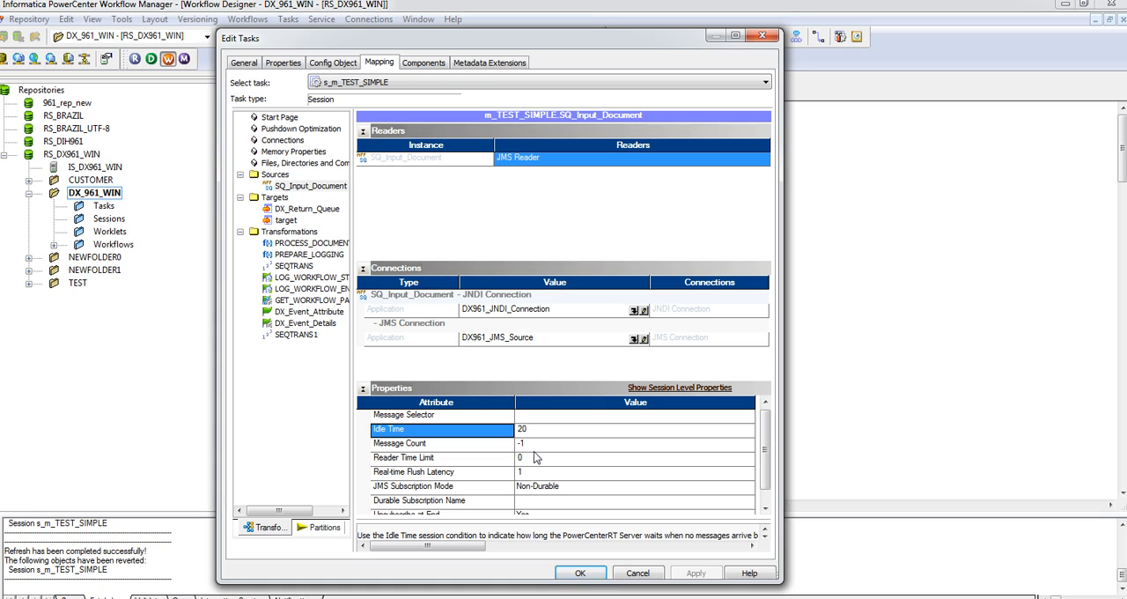
Close the session edits and save folder DX_961_WIN, dismissing the no-changes notice.
click(579, 571)
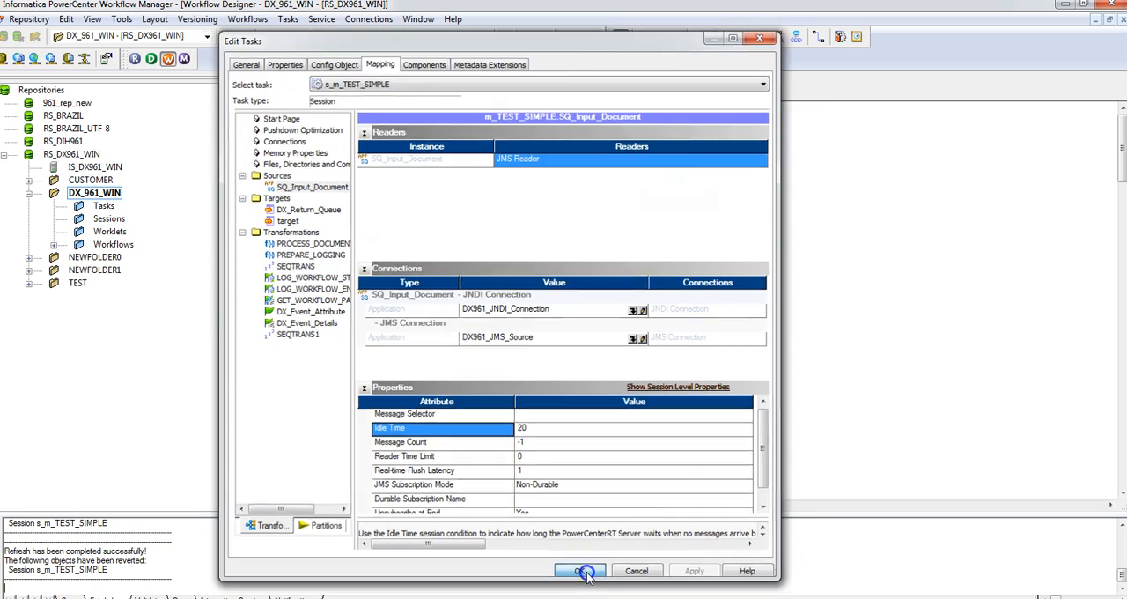
click(580, 571)
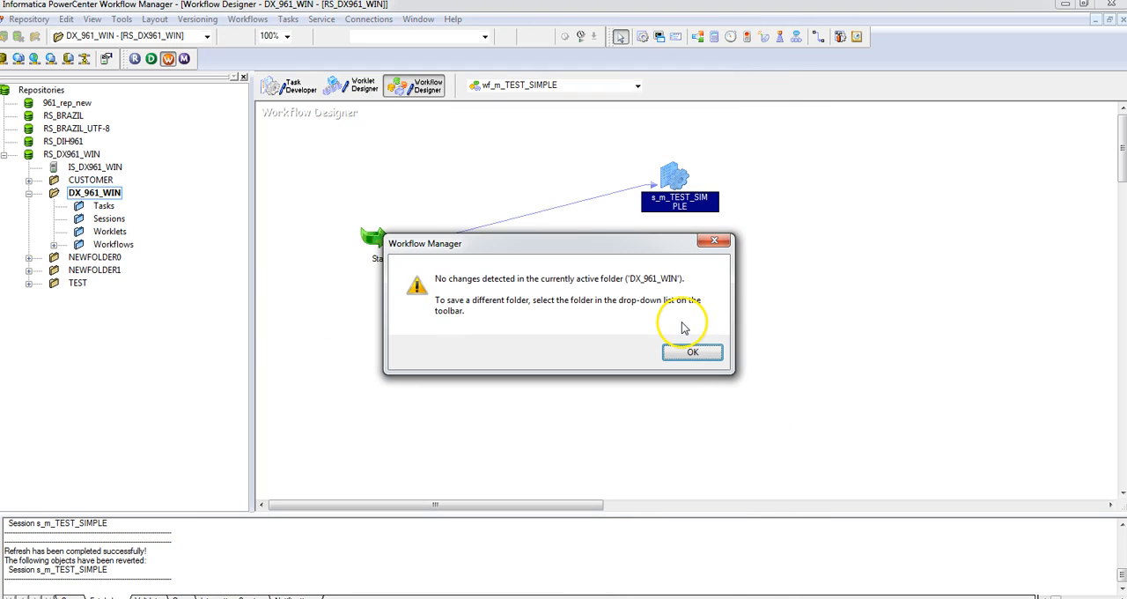
click(692, 352)
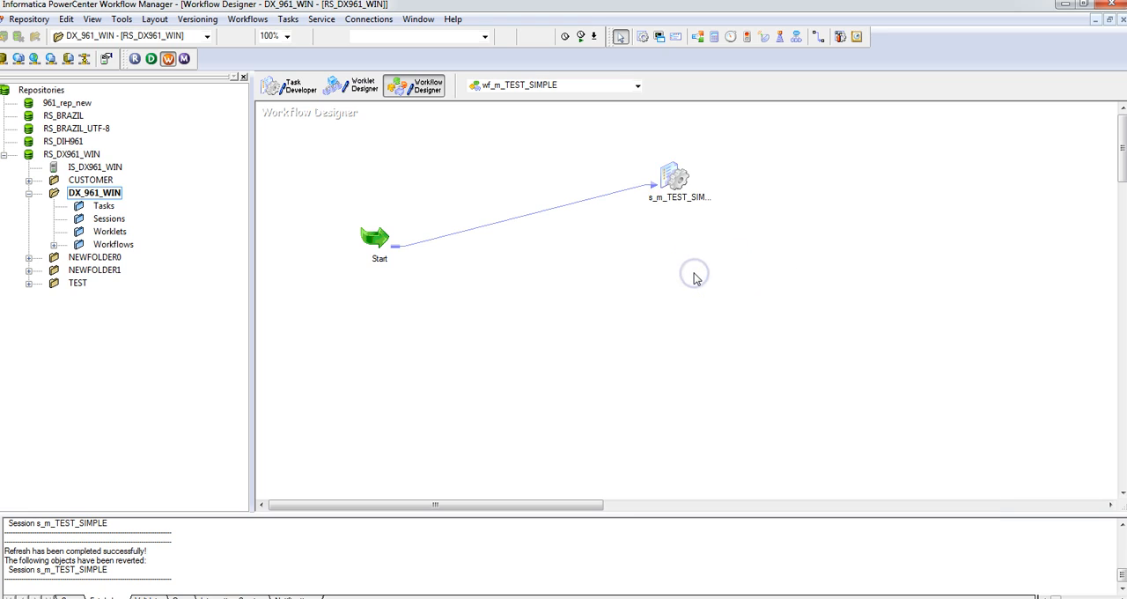
mouse_move(696, 280)
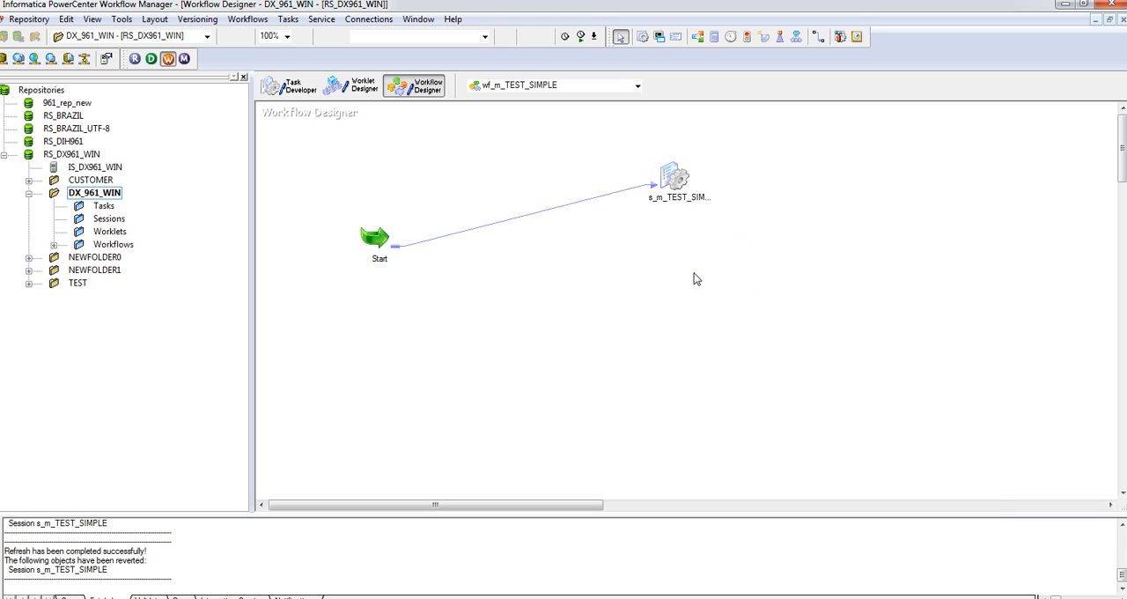
mouse_move(737, 449)
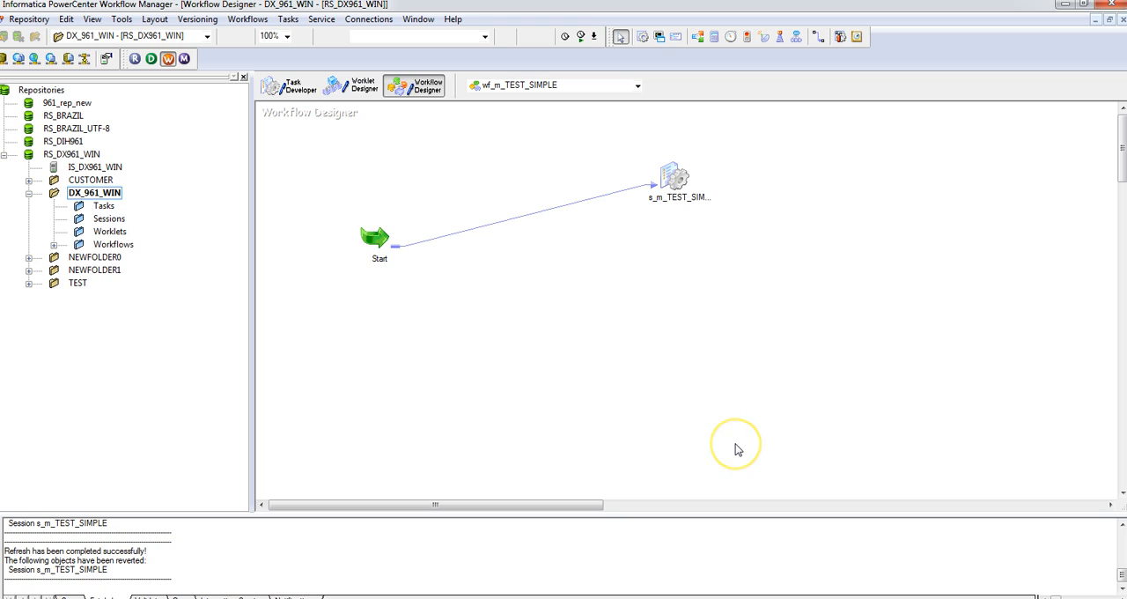
mouse_move(738, 449)
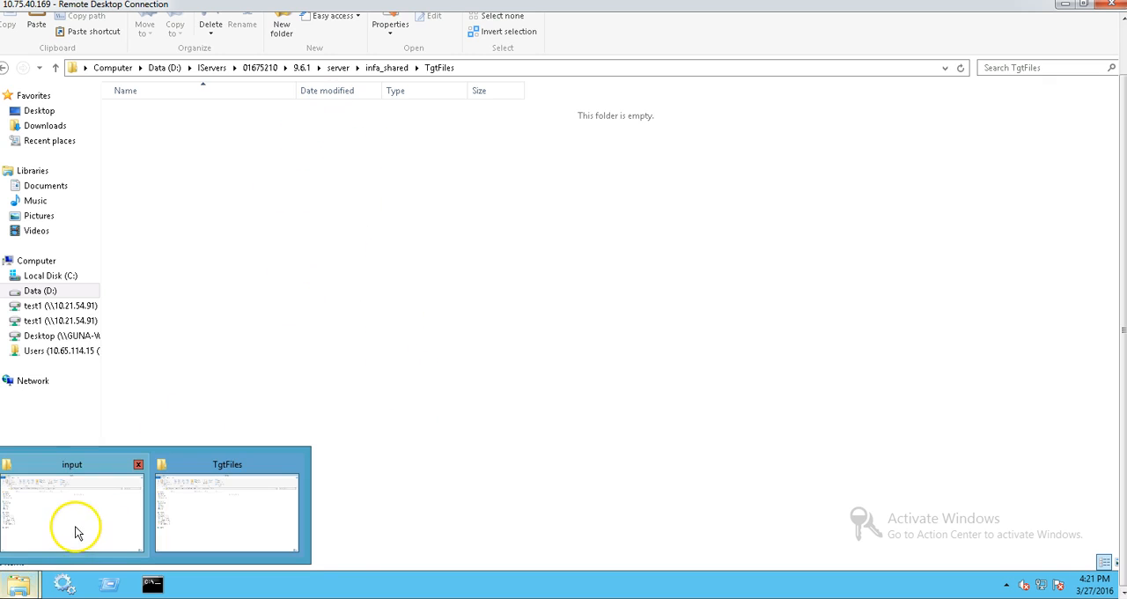
Put output, output -Copy, reset and reset -Copy into the test_simple input folder.
click(72, 515)
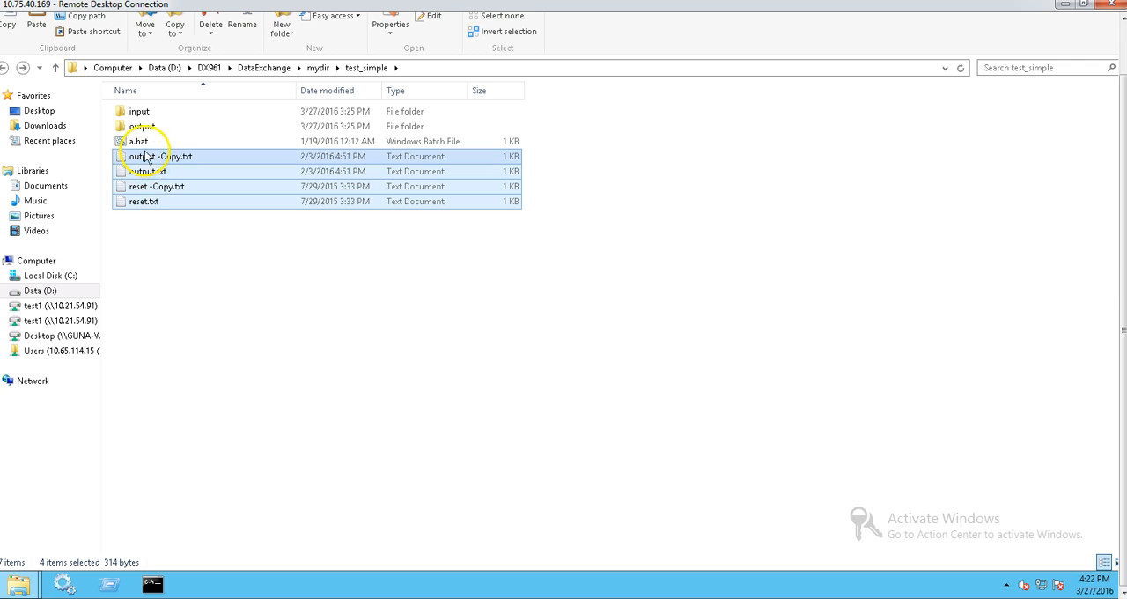
double_click(139, 110)
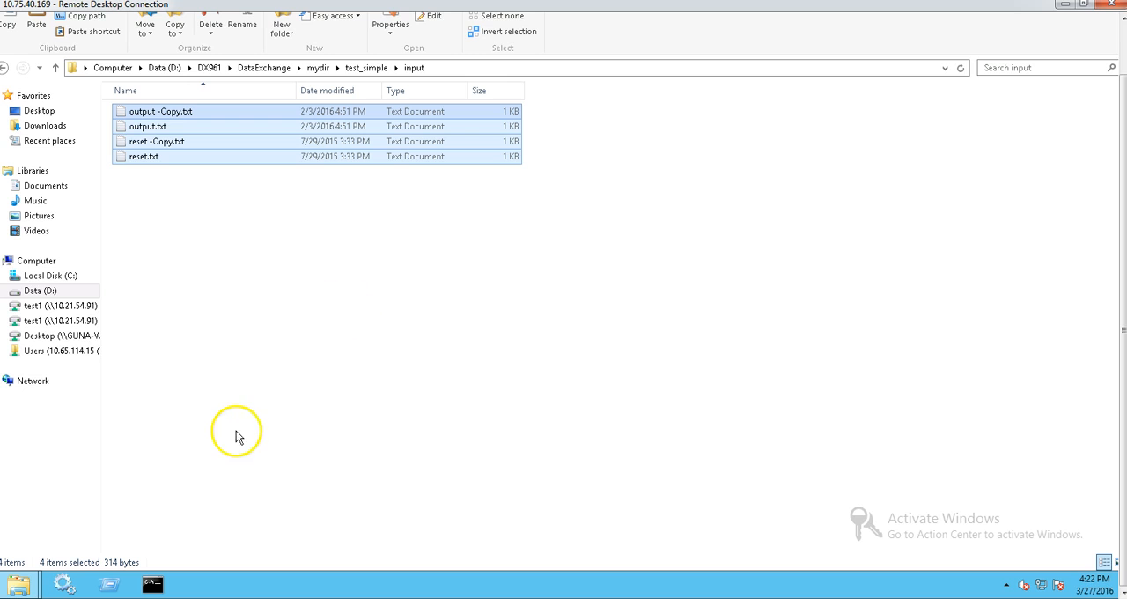
mouse_move(238, 431)
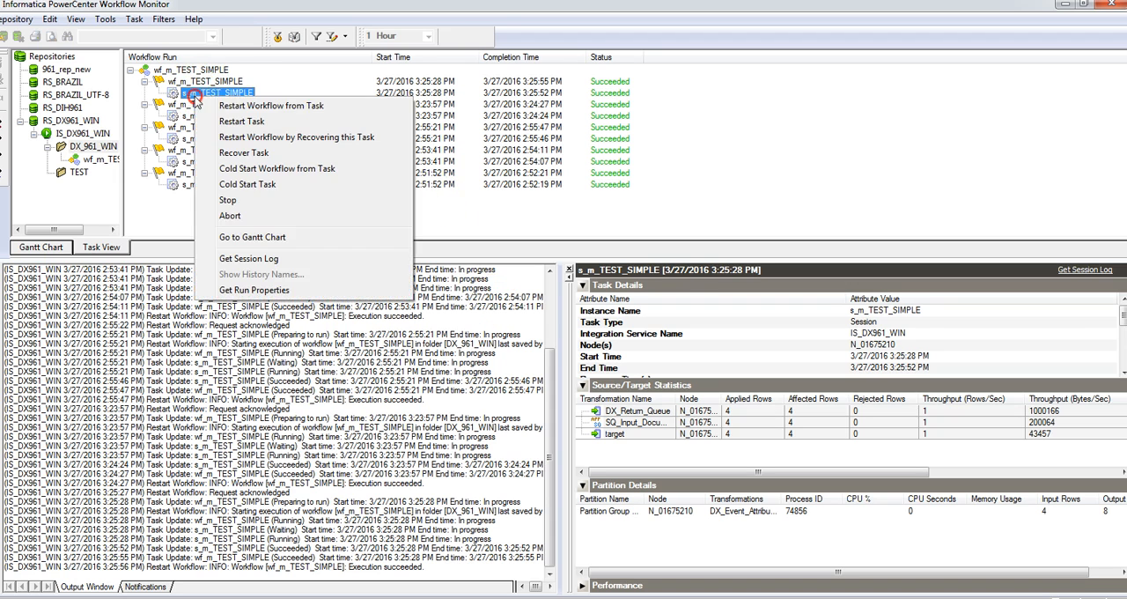
Restart wf_m_TEST_SIMPLE from task s_m_TEST_SIMPLE in Workflow Monitor.
click(270, 106)
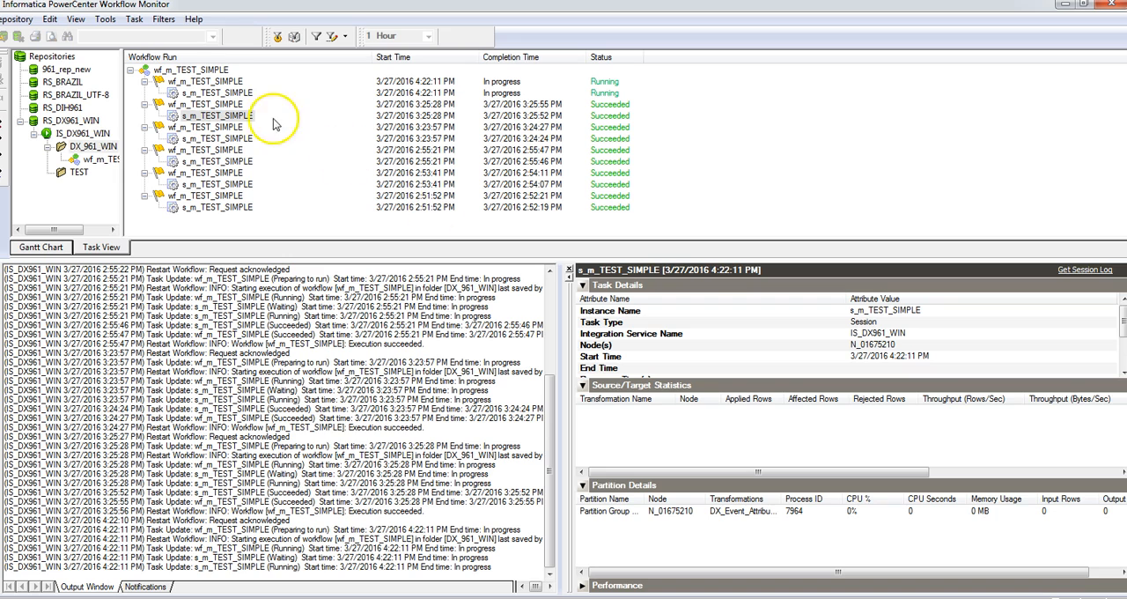
right_click(216, 92)
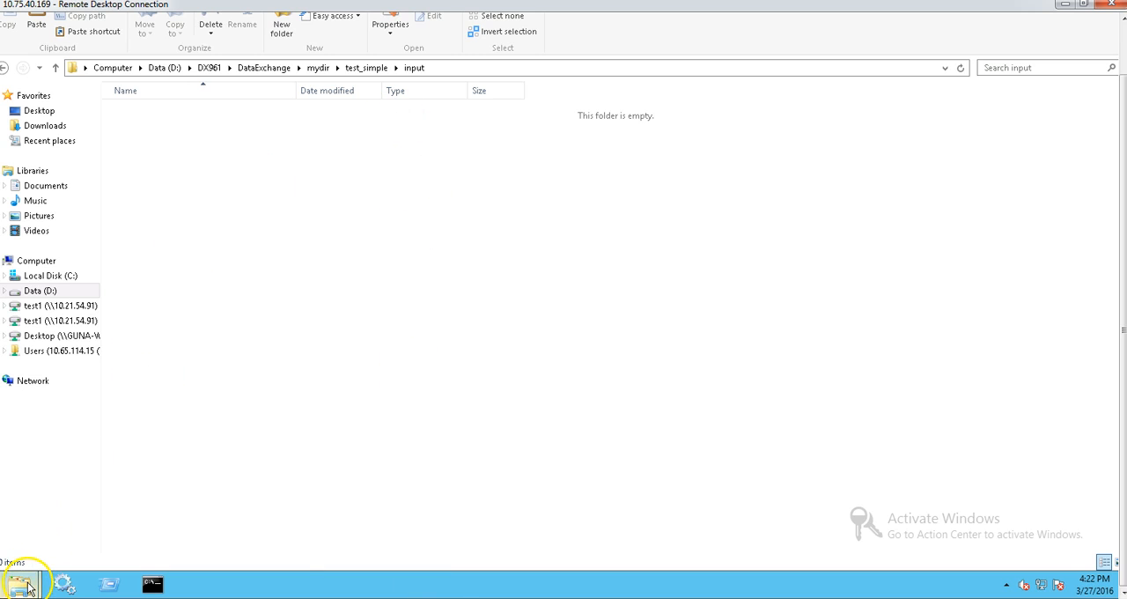
Refresh the TgtFiles folder and select output file 29 among files 26–29.
right_click(295, 335)
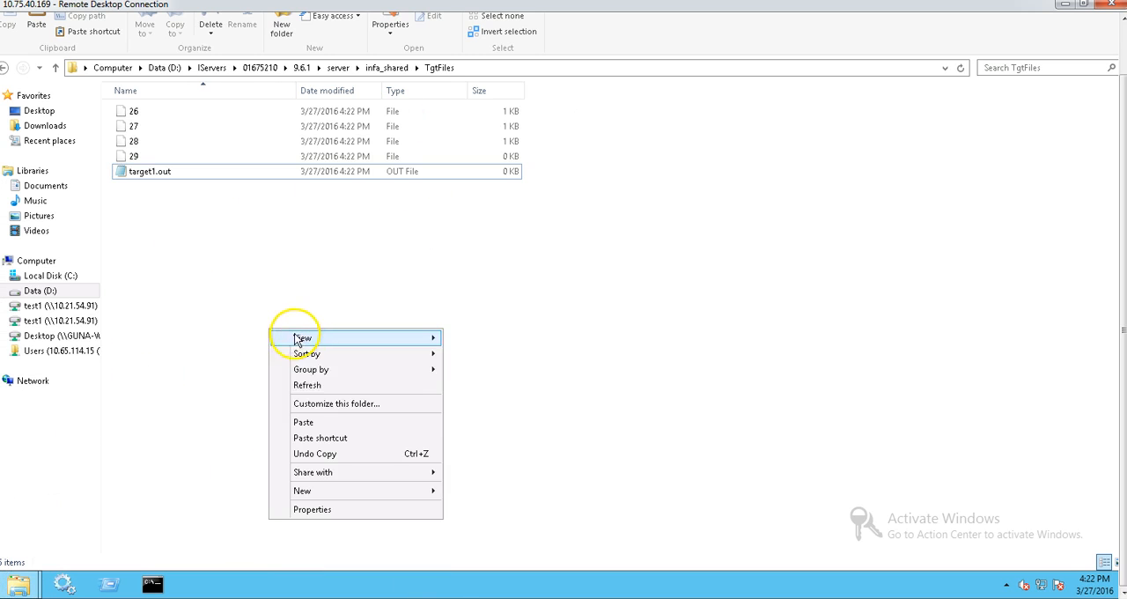
click(365, 126)
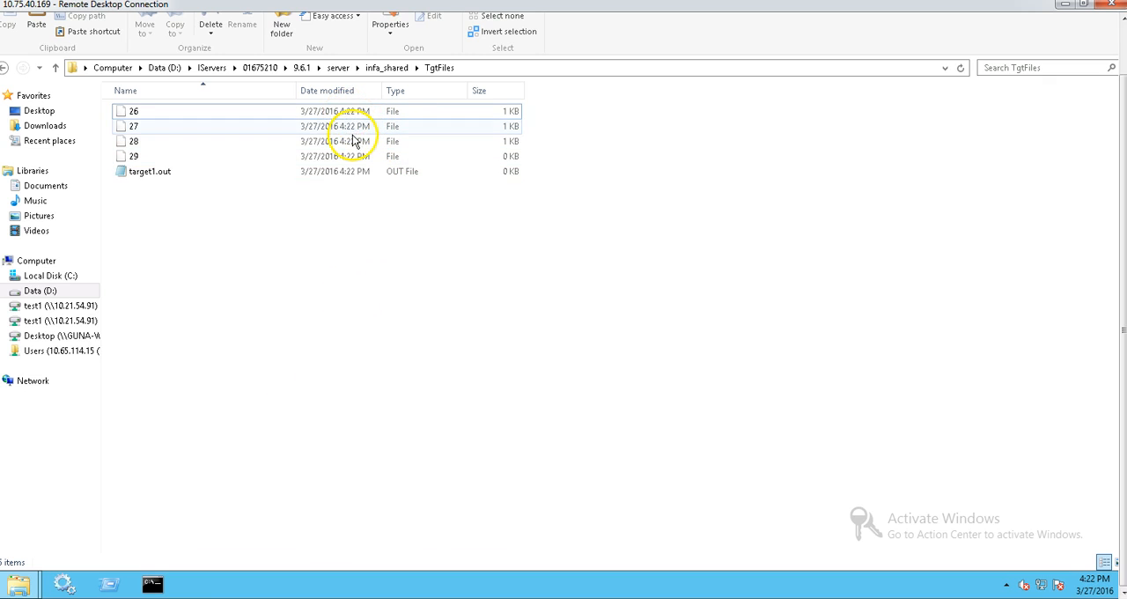
click(134, 156)
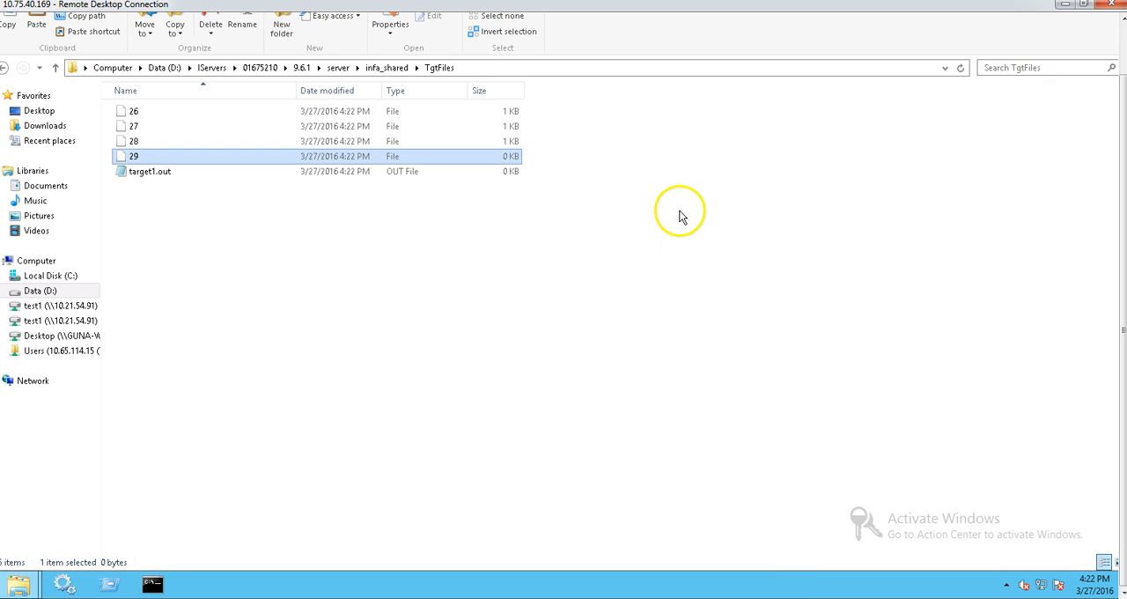